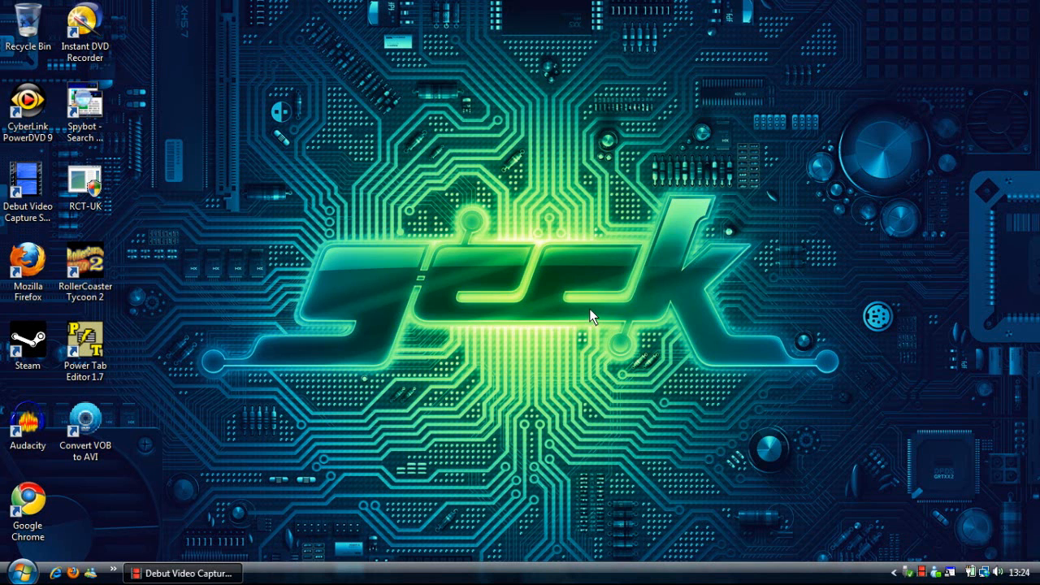
mouse_move(592, 321)
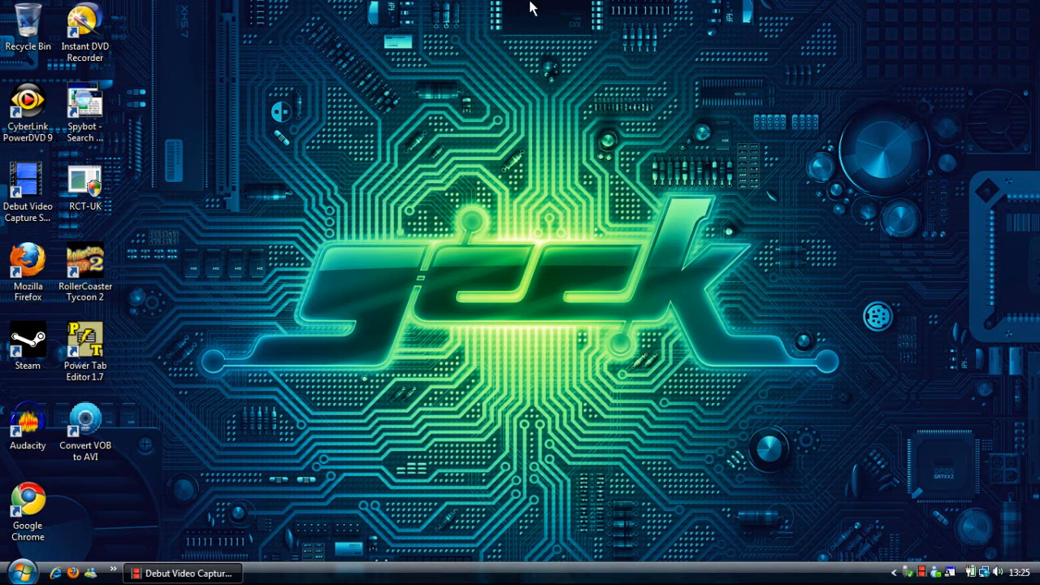
mouse_move(616, 283)
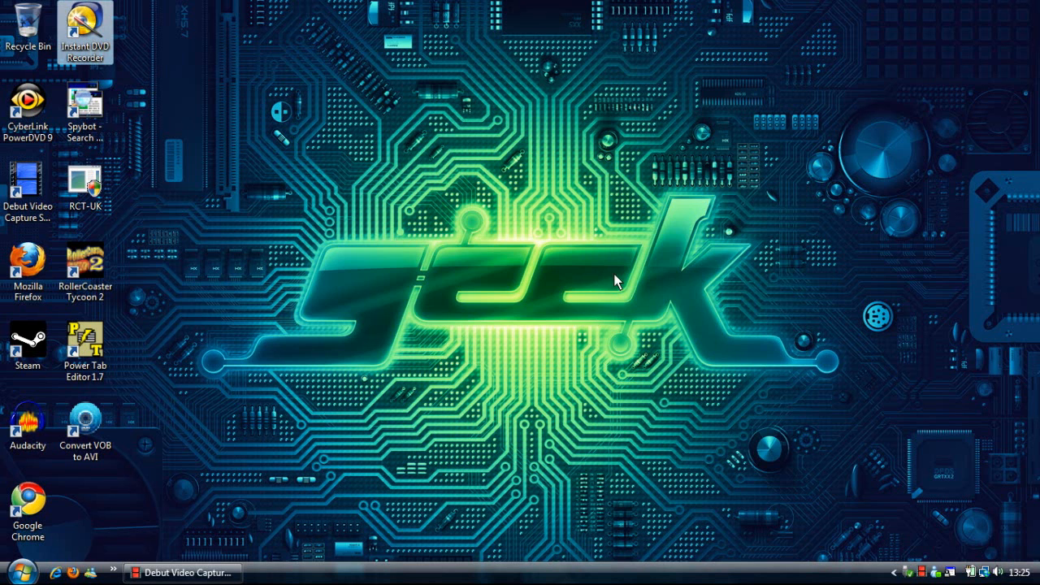
mouse_move(484, 301)
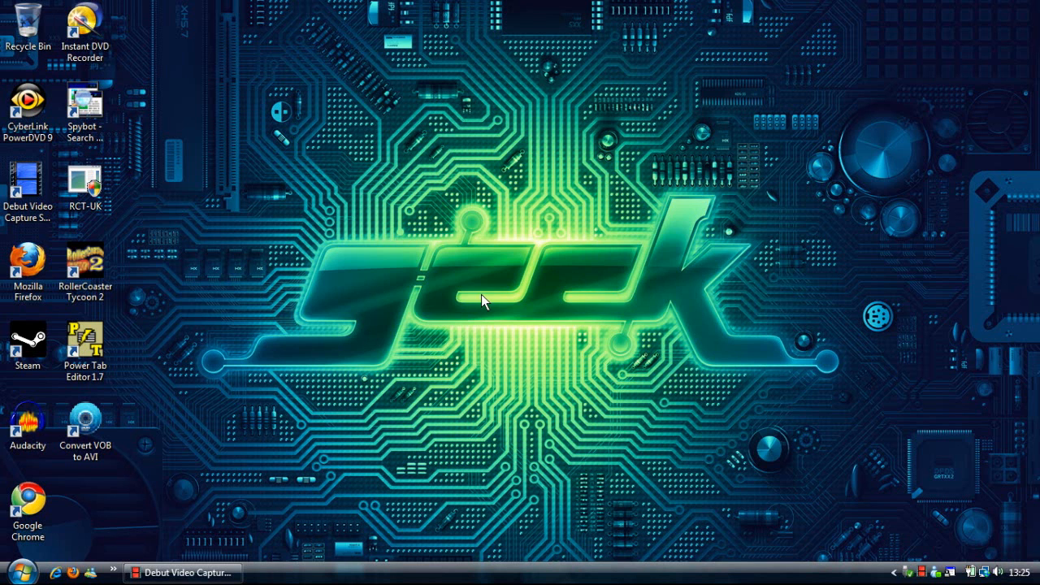
mouse_move(84, 29)
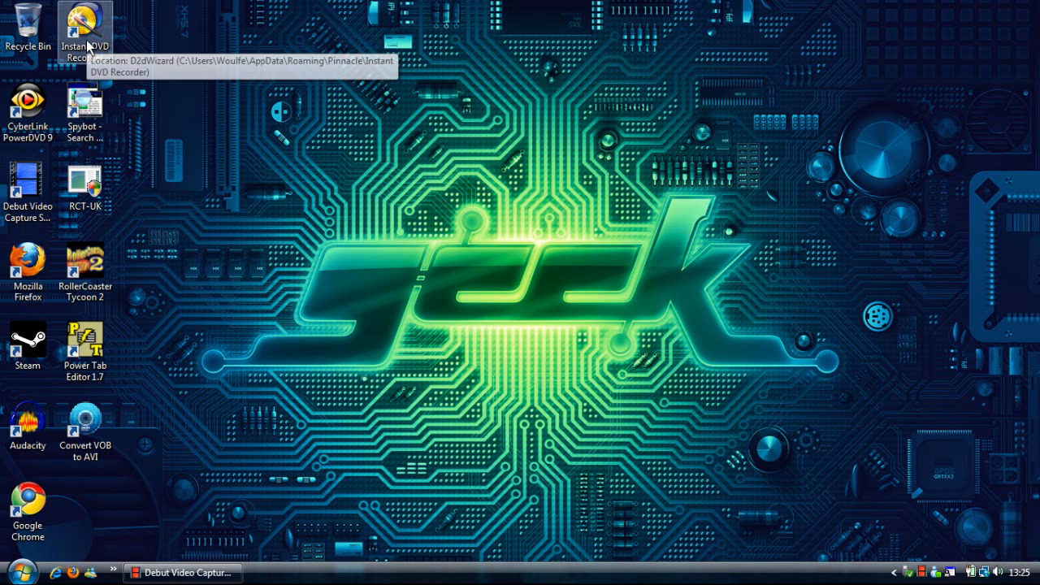
mouse_move(95, 36)
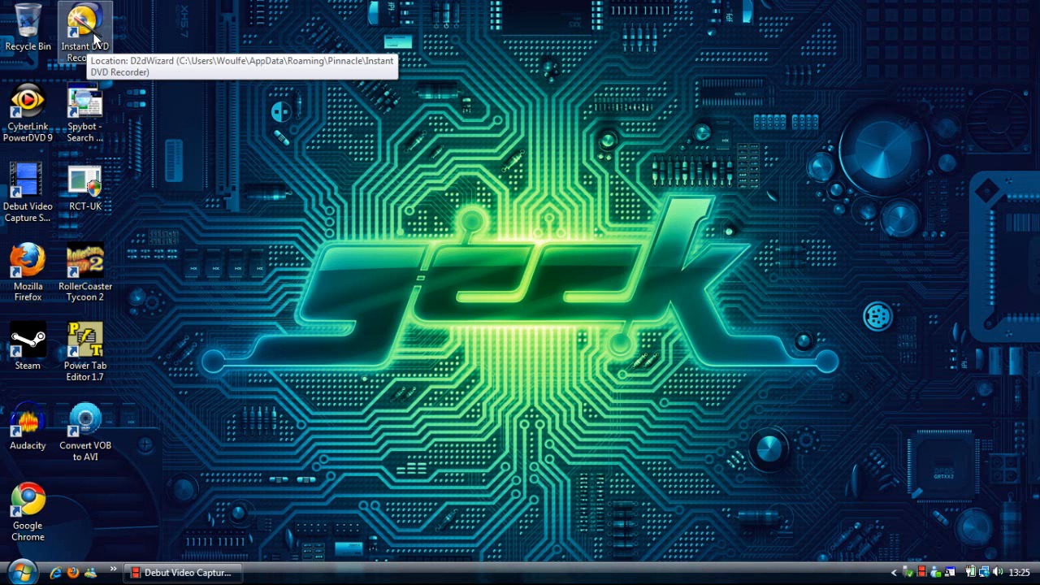
mouse_move(616, 210)
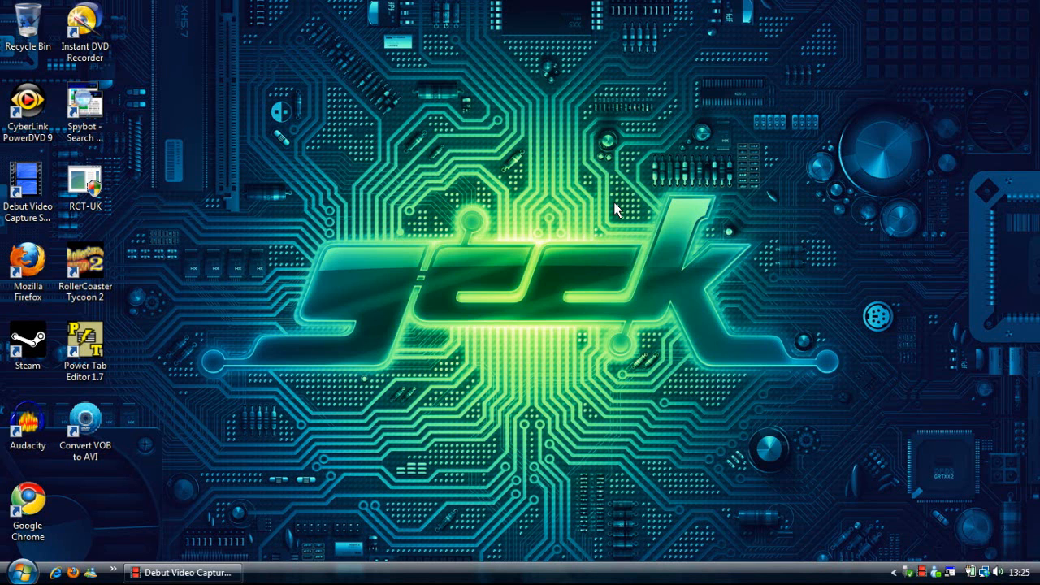
mouse_move(611, 224)
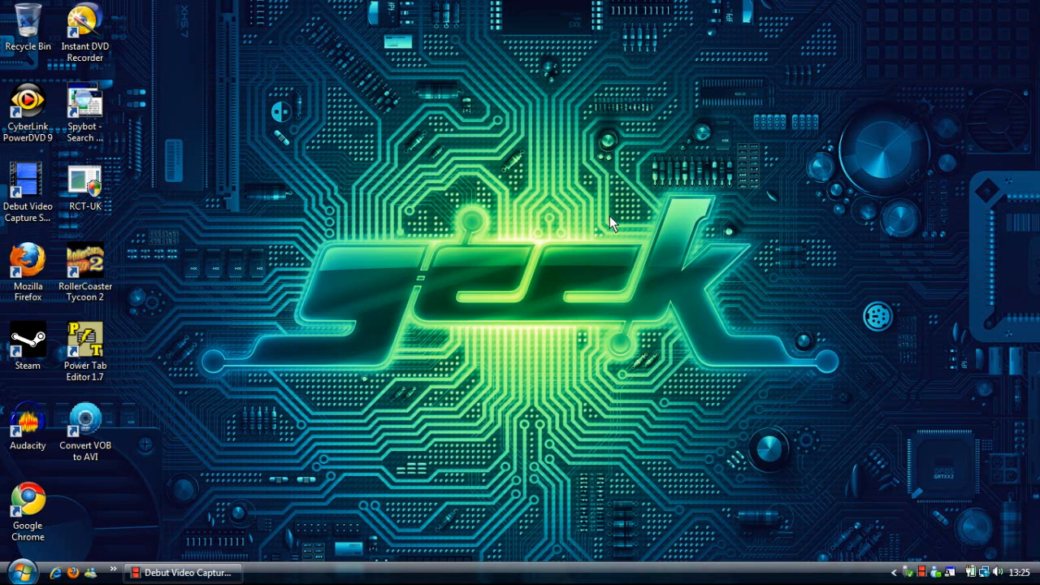
mouse_move(26, 269)
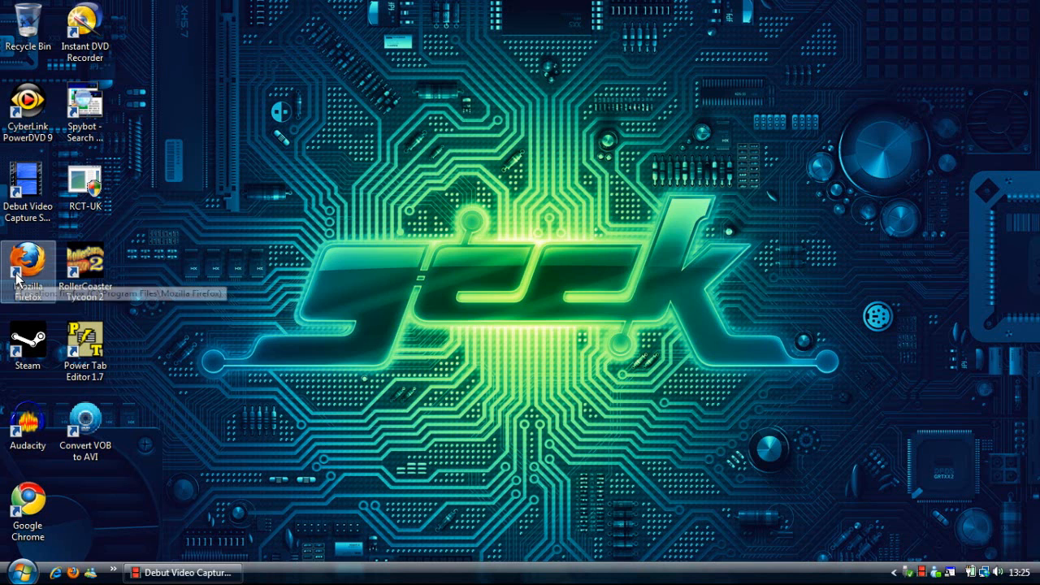
mouse_move(85, 540)
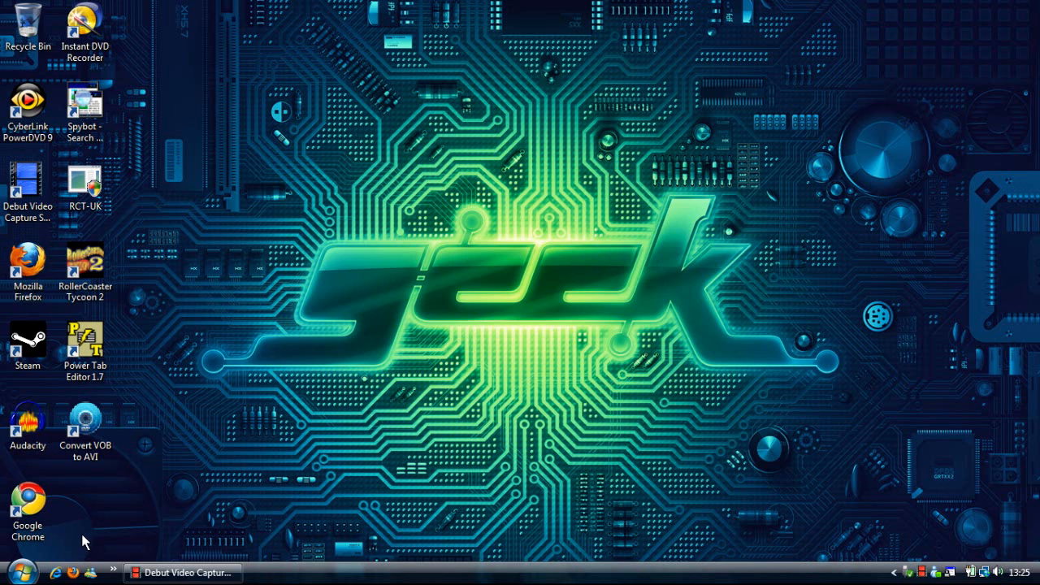
mouse_move(254, 452)
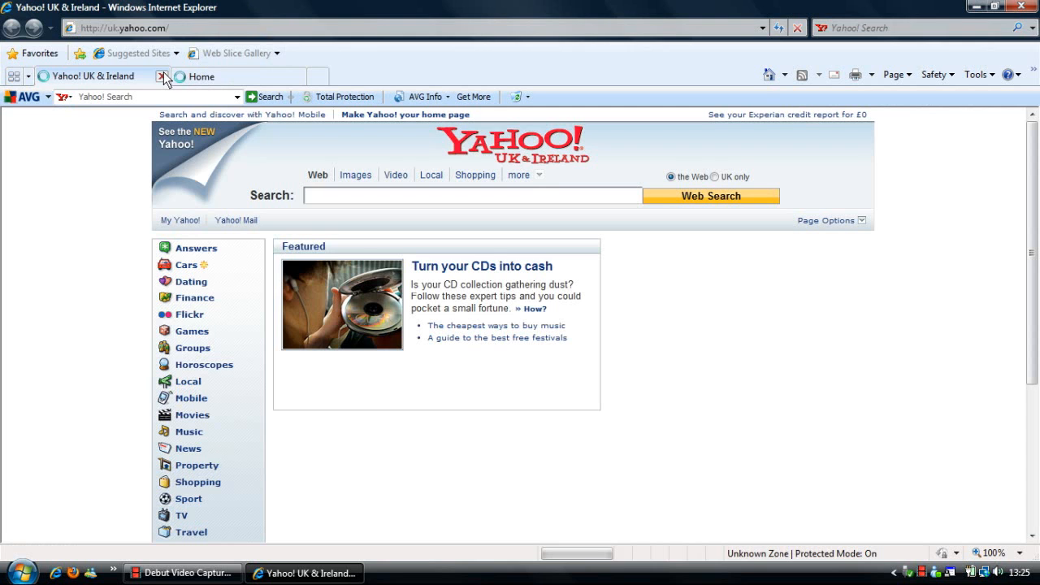
Close the Yahoo page and go to amazon.co.uk from the address bar
click(195, 76)
text(a)
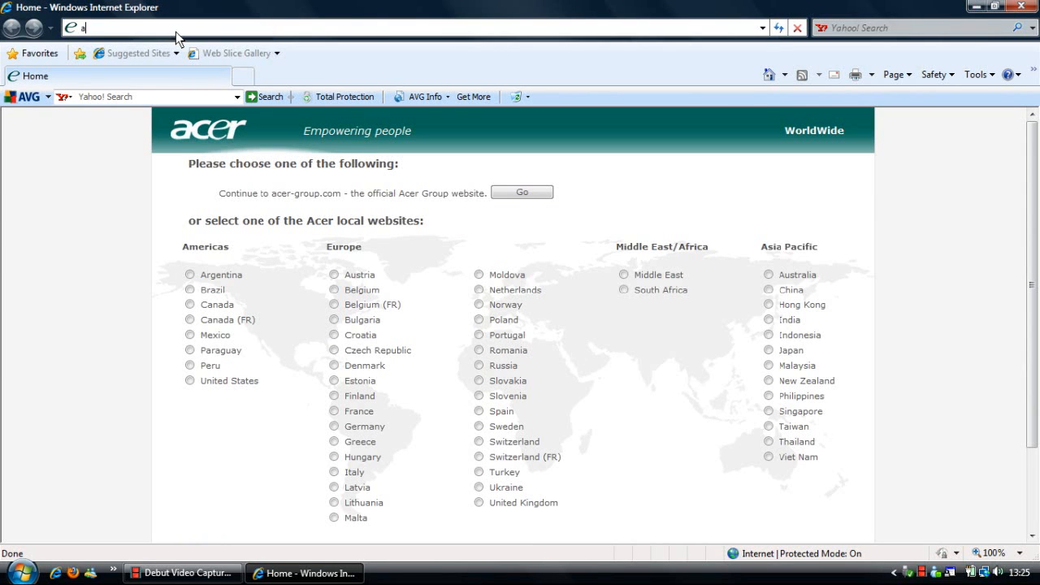
text(mazon.co.u)
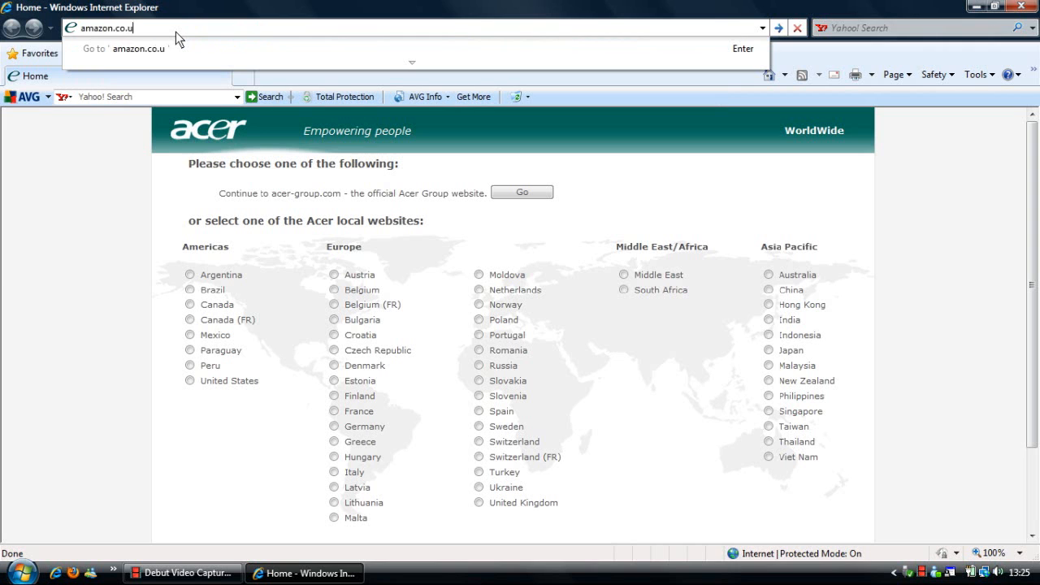
key(Return)
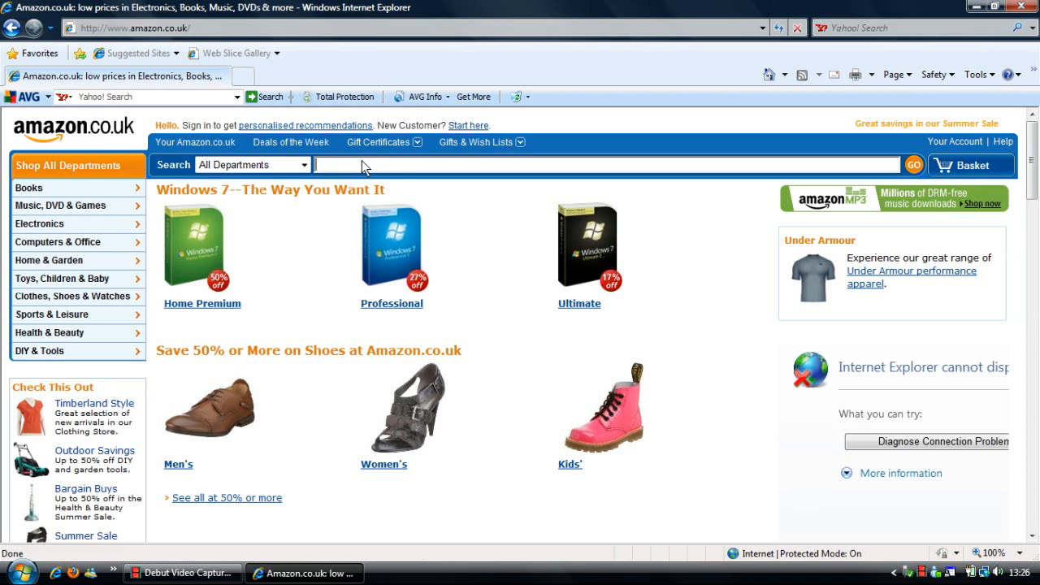
Search Amazon for 'dazzle' and browse the Pinnacle Dazzle results list
text(dazzle)
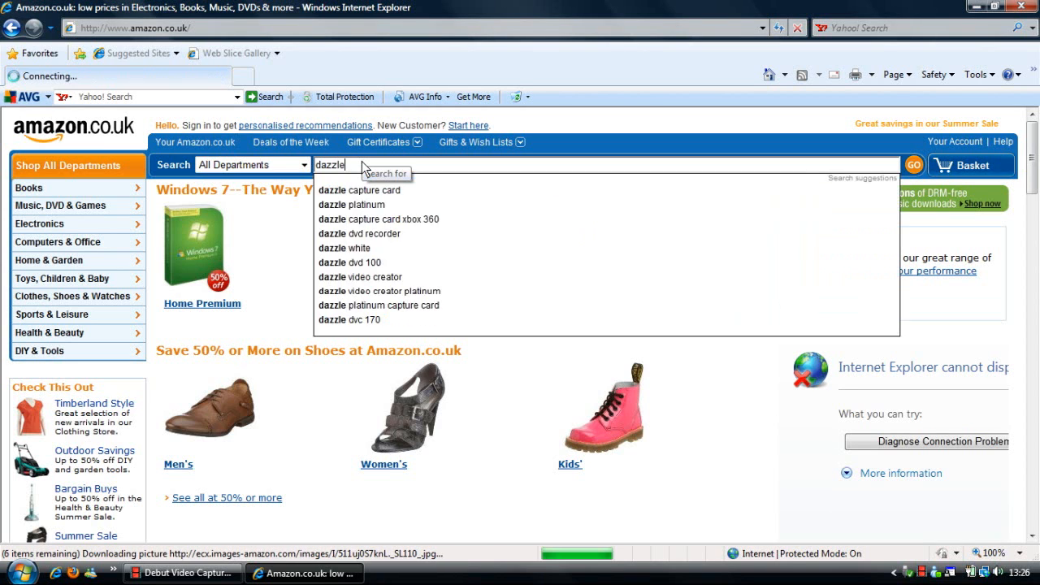
click(914, 166)
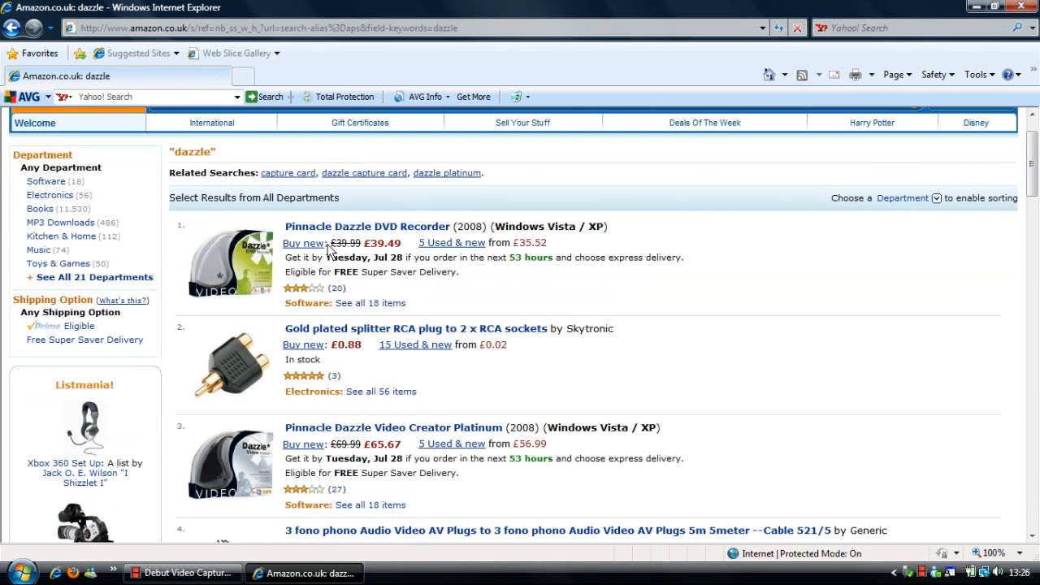
mouse_move(368, 228)
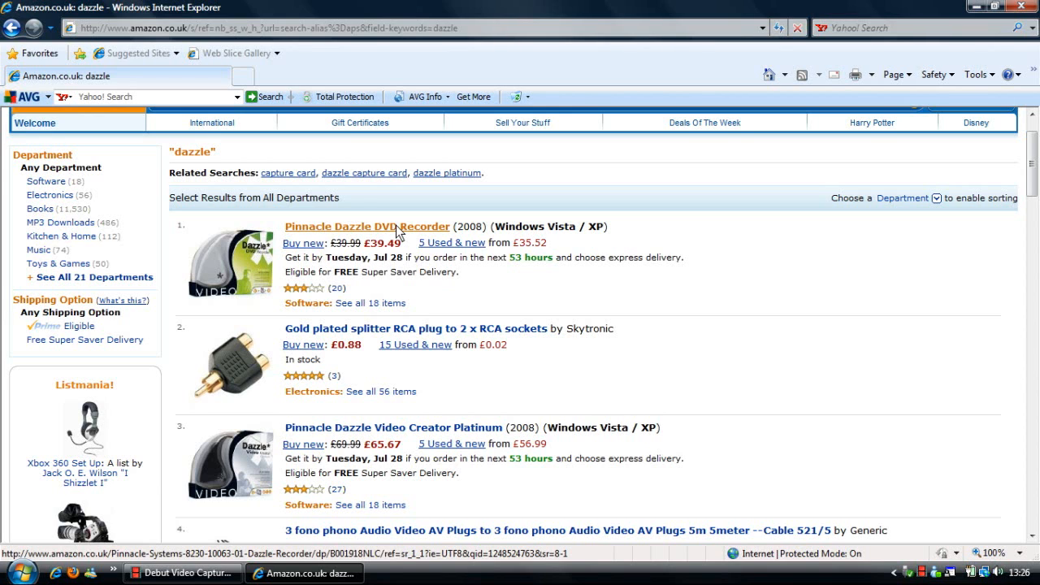
mouse_move(907, 572)
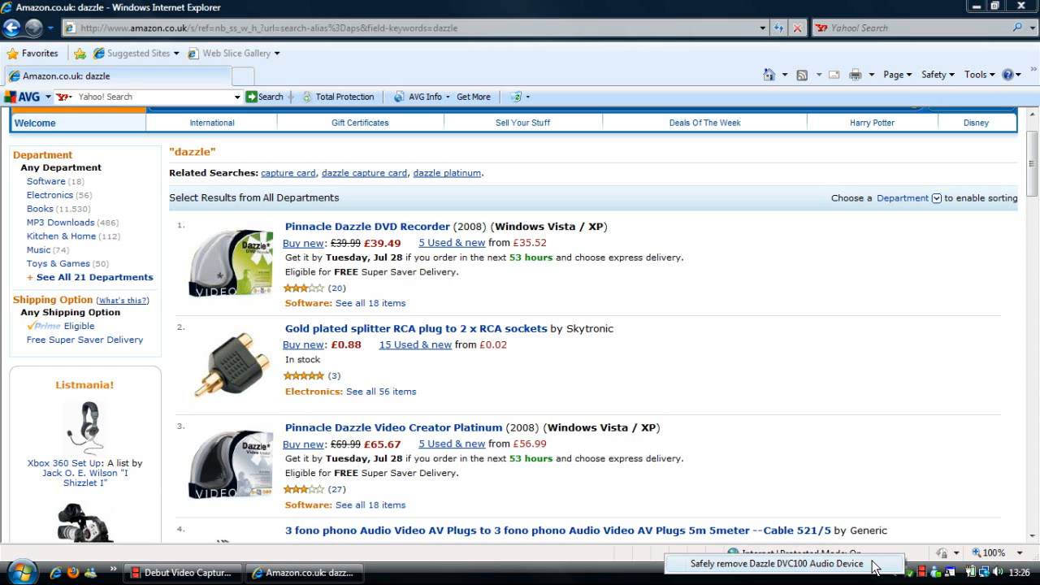
mouse_move(891, 504)
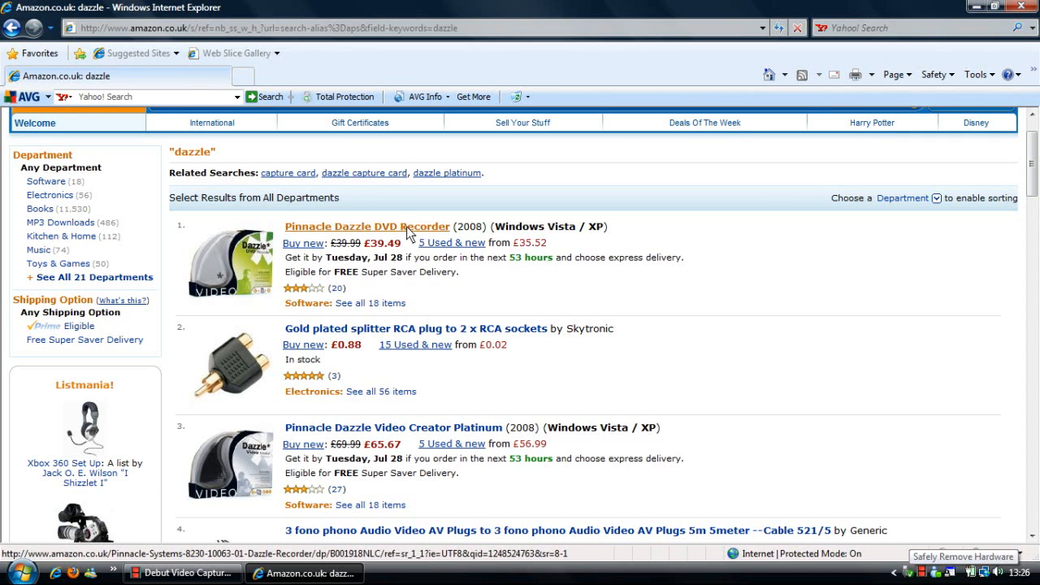
mouse_move(413, 234)
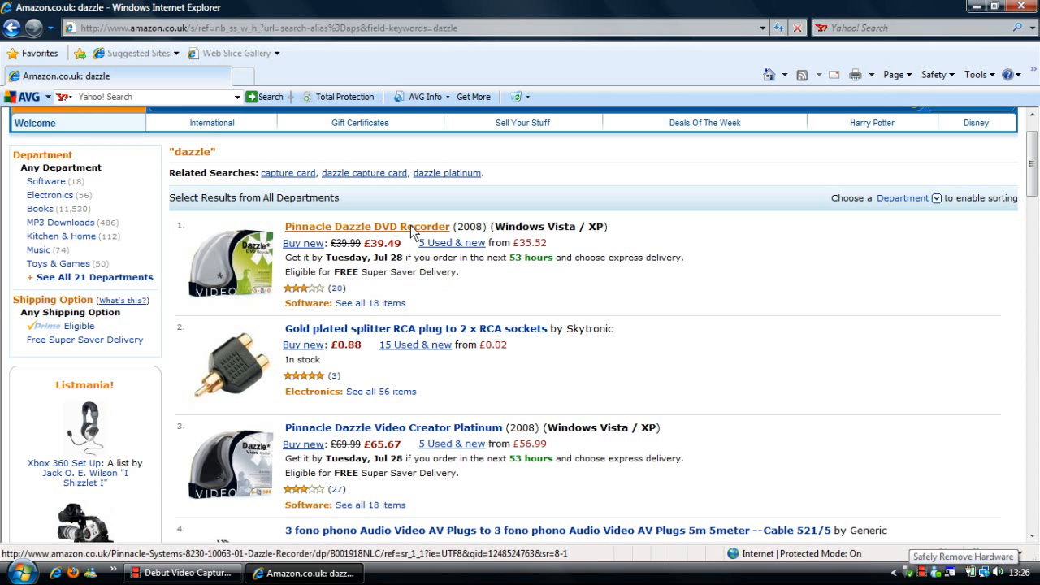
scroll(down, 3)
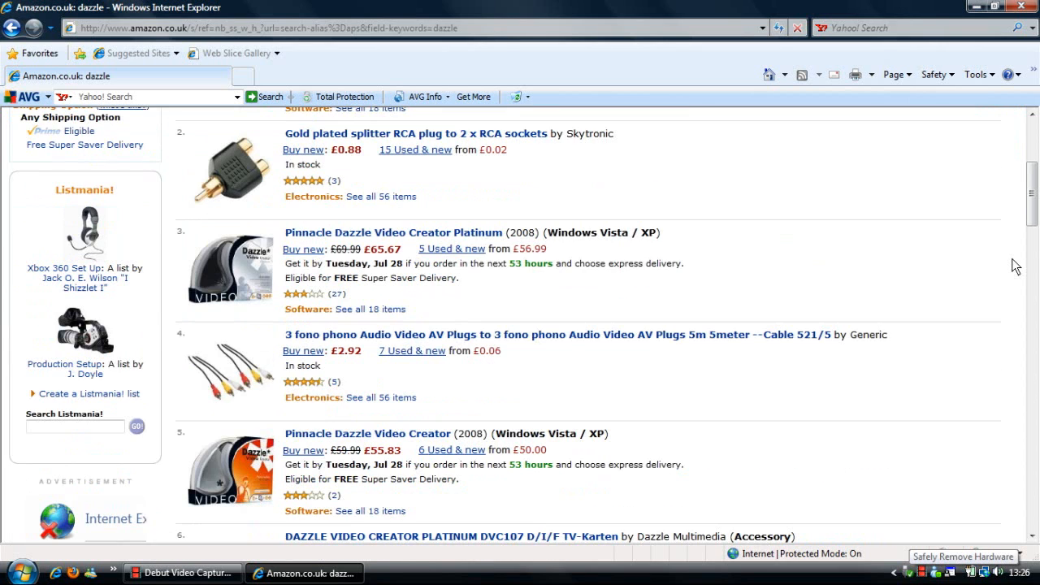
mouse_move(394, 233)
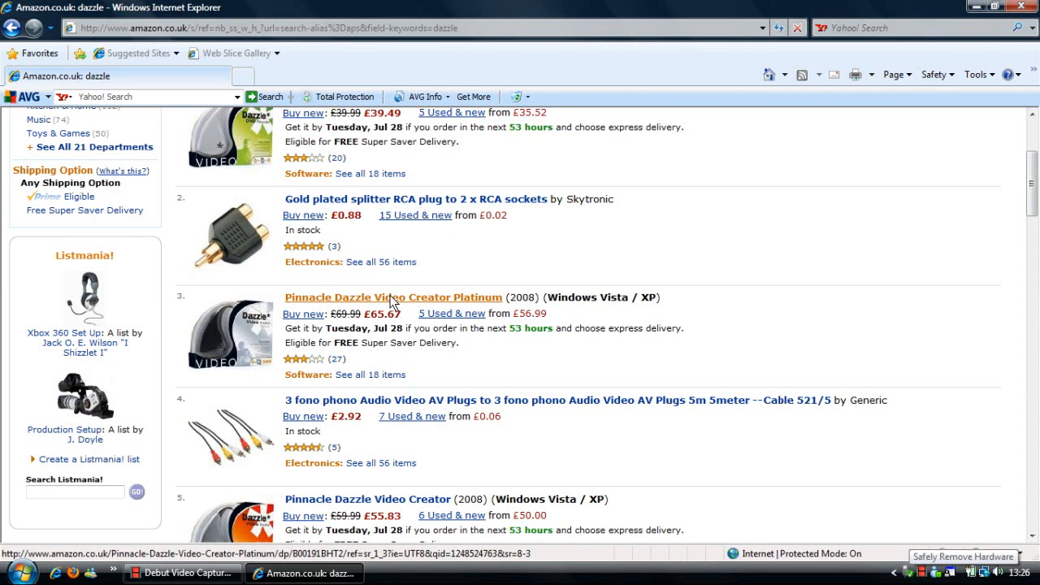
mouse_move(398, 305)
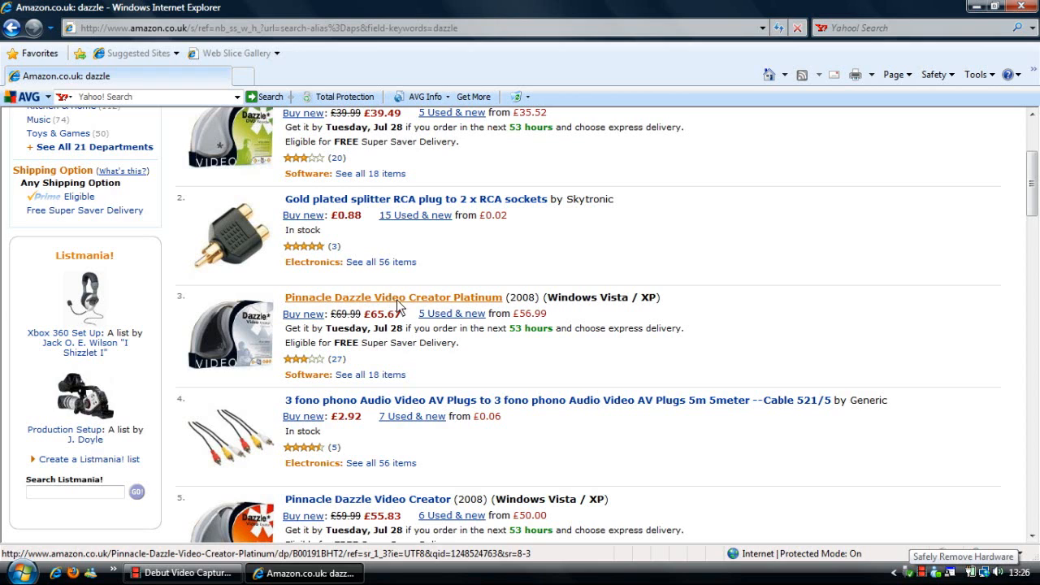
mouse_move(491, 305)
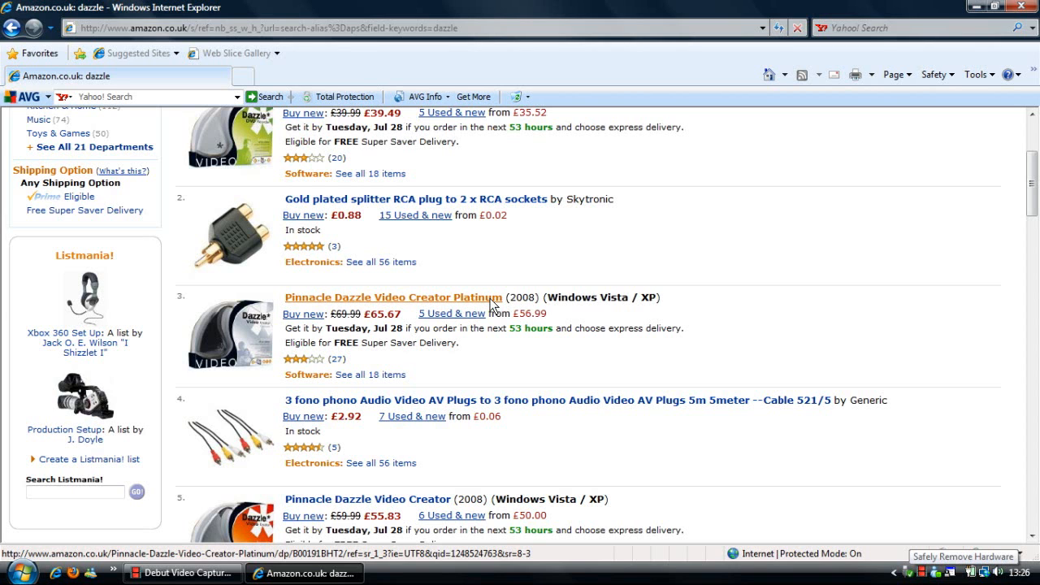
scroll(up, 3)
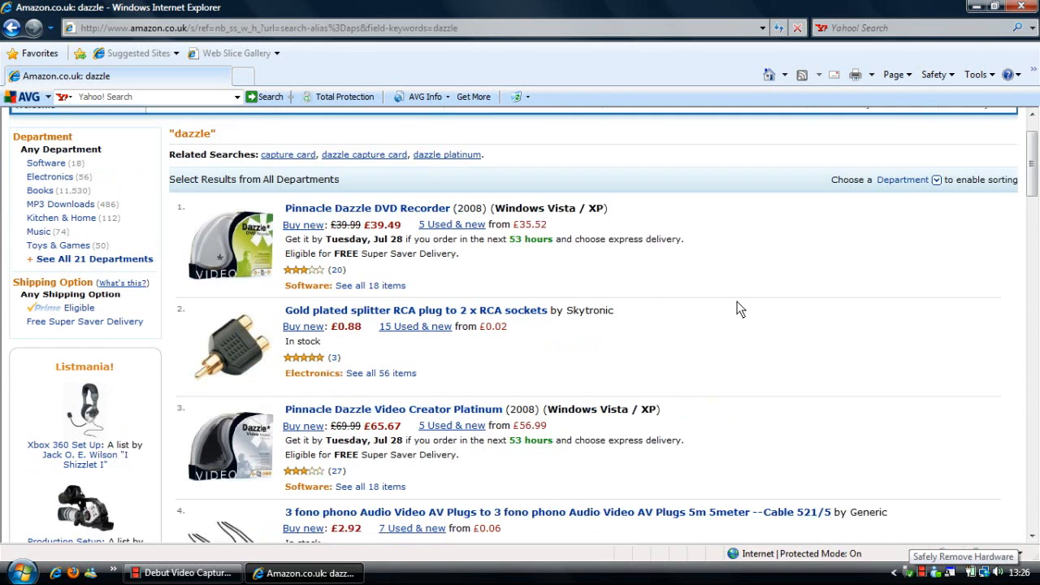
Open the Pinnacle Dazzle DVD Recorder page (£39.49) and browse its features and details
click(367, 226)
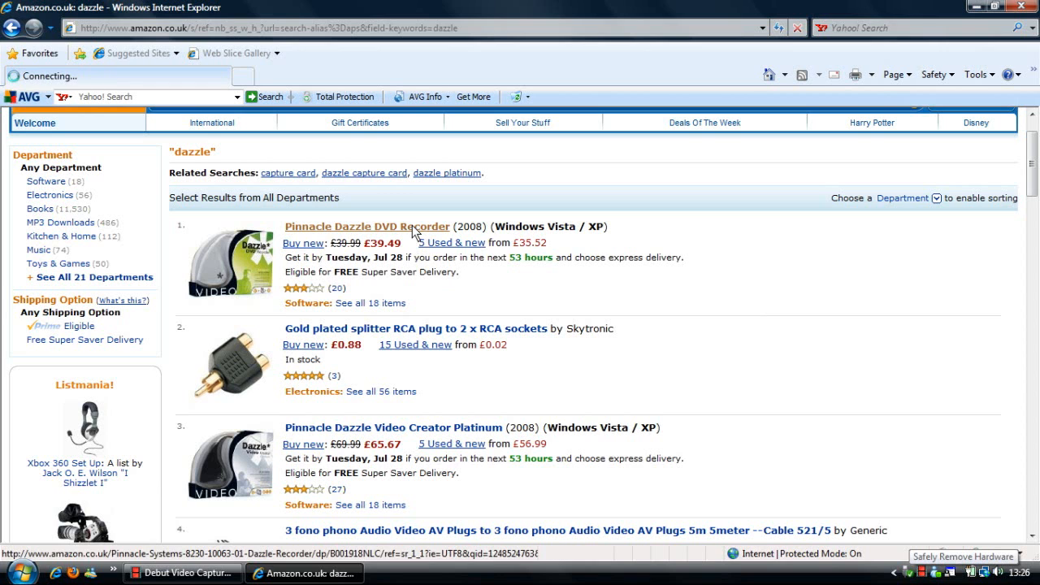
click(368, 228)
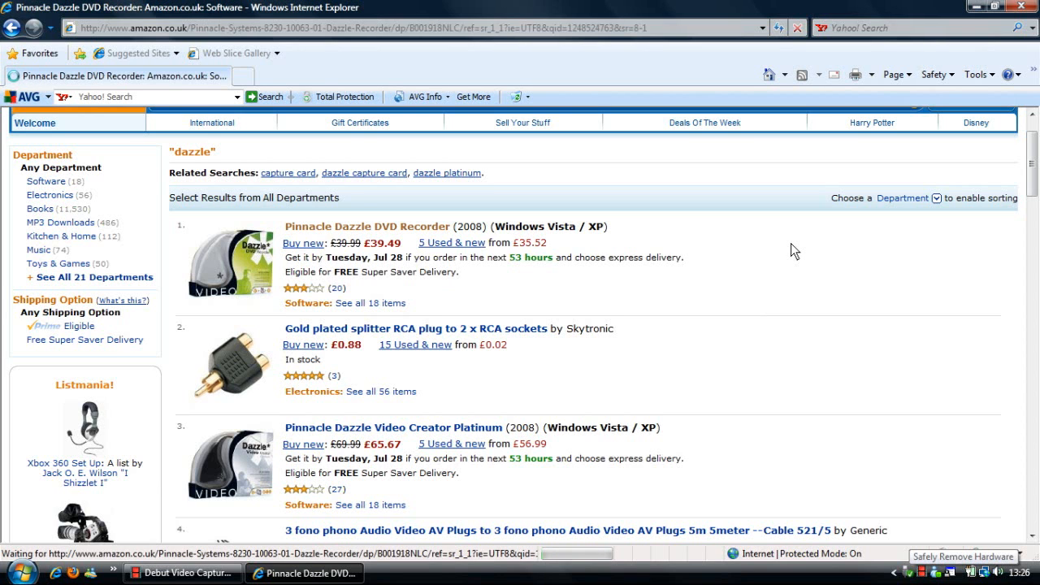
click(377, 226)
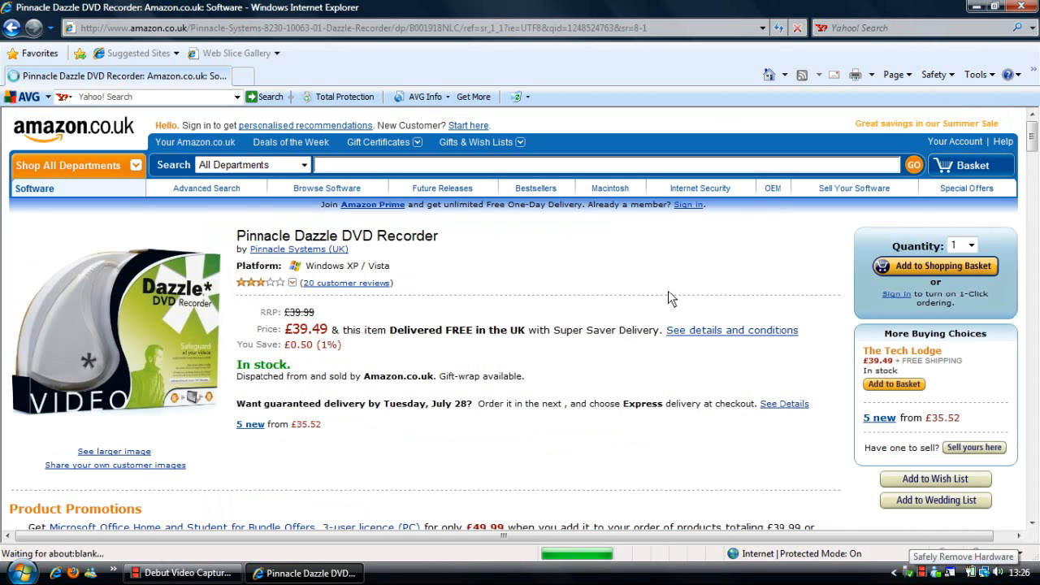
mouse_move(50, 335)
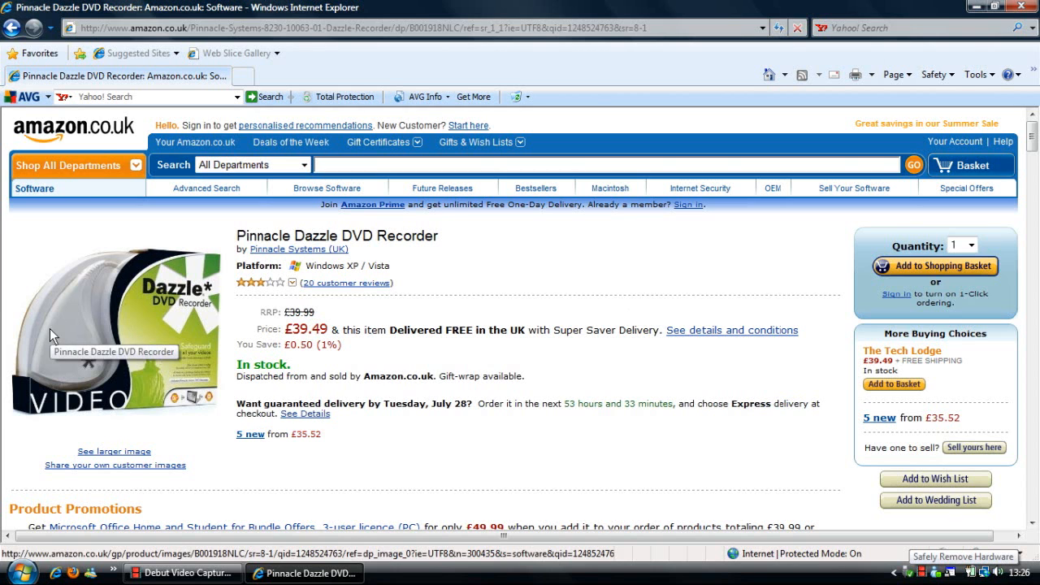
scroll(down, 3)
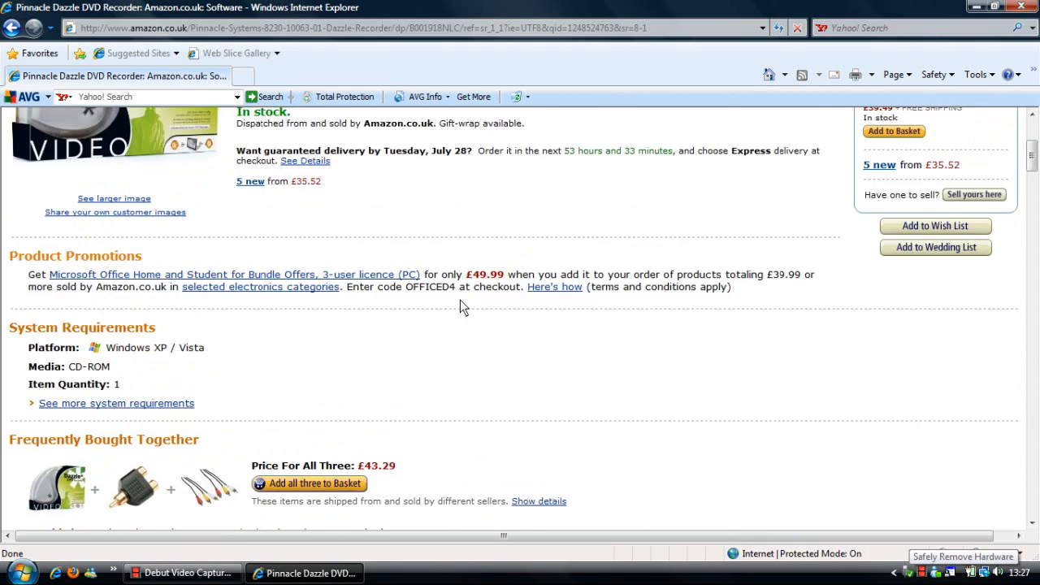
scroll(up, 3)
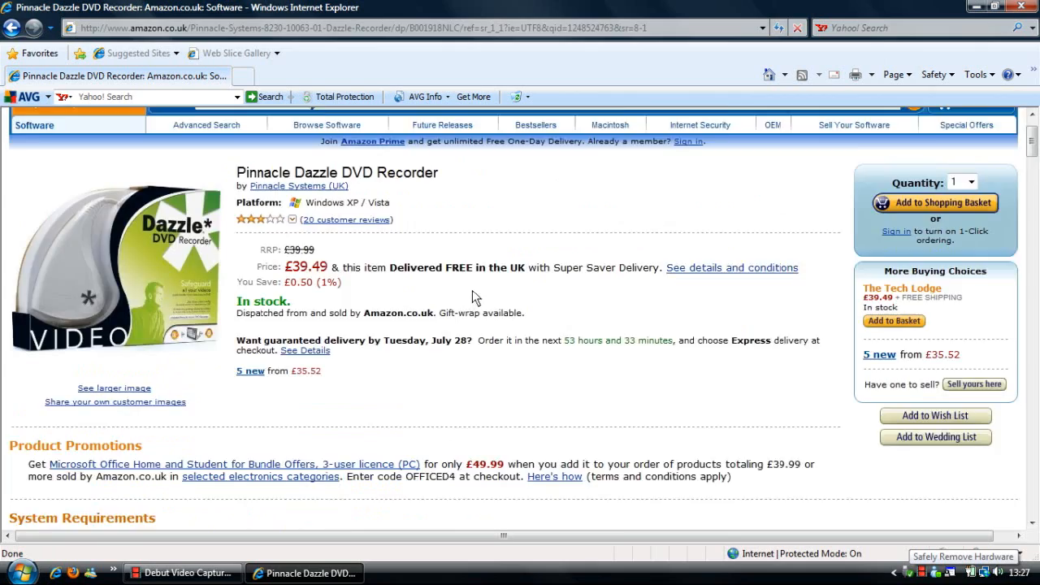
scroll(down, 3)
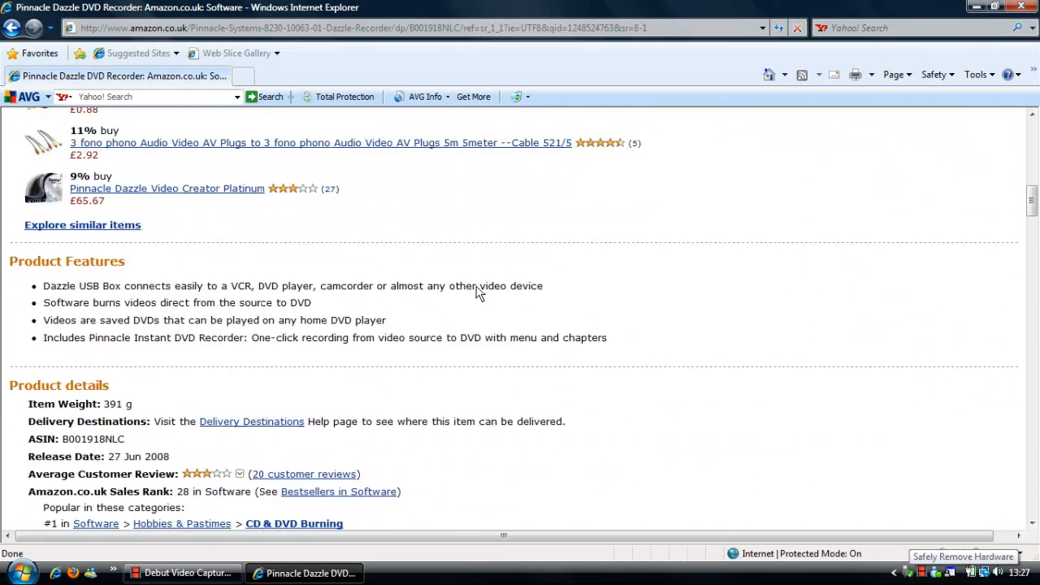
scroll(up, 3)
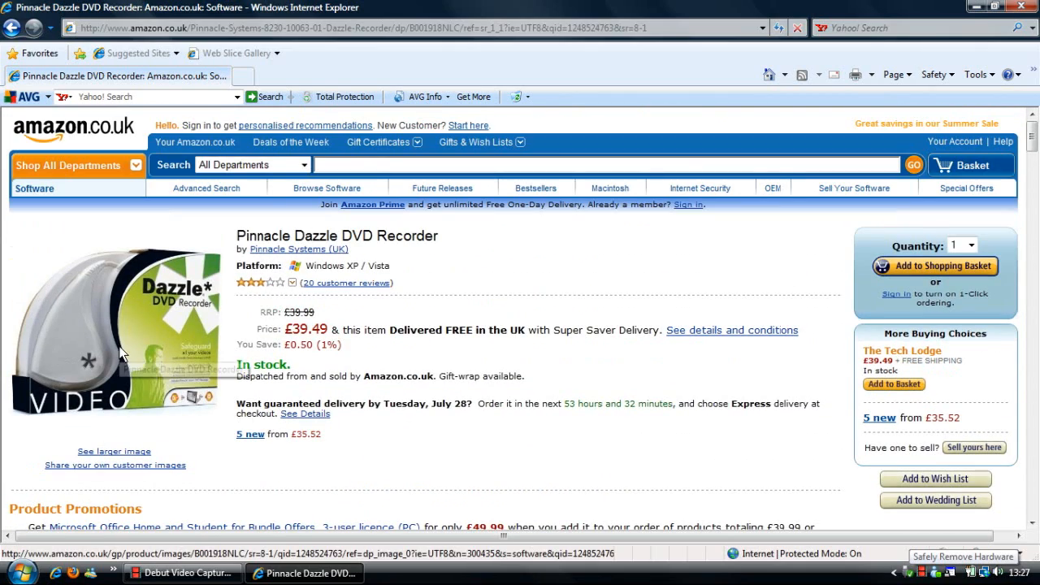
mouse_move(452, 294)
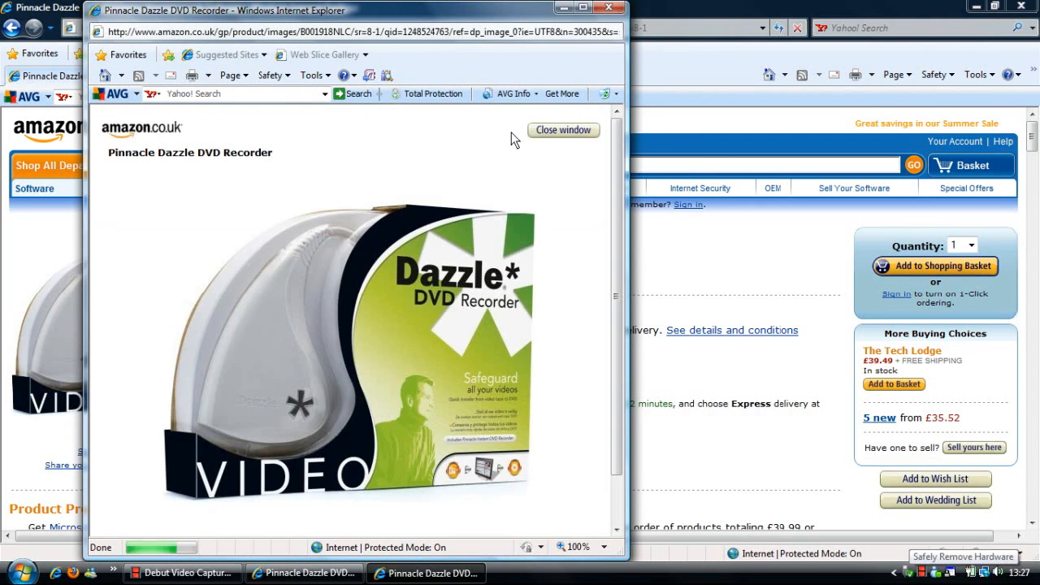
mouse_move(317, 365)
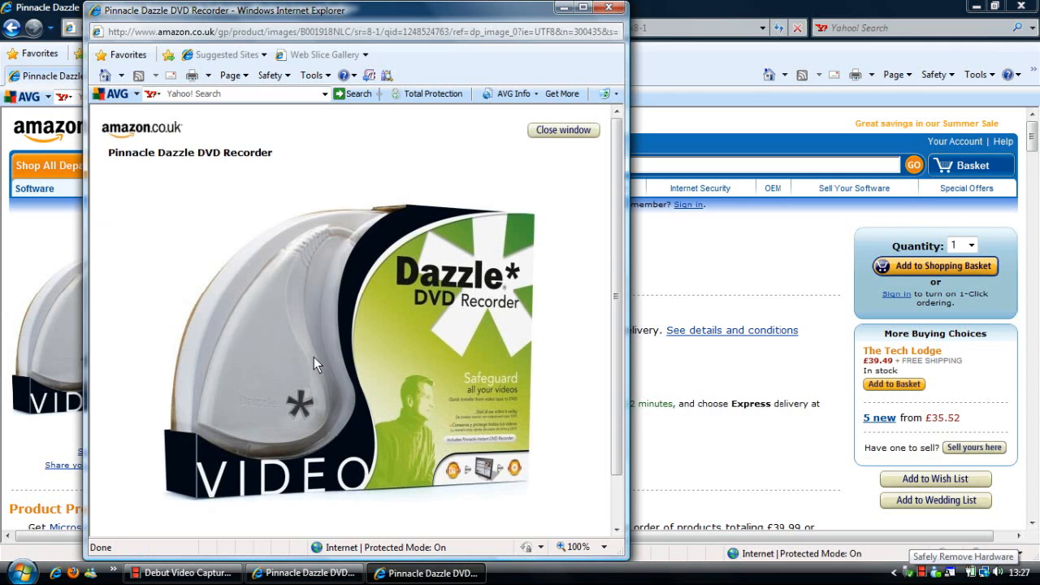
Close the Internet Explorer windows after viewing the enlarged box photo, leaving the desktop
click(563, 130)
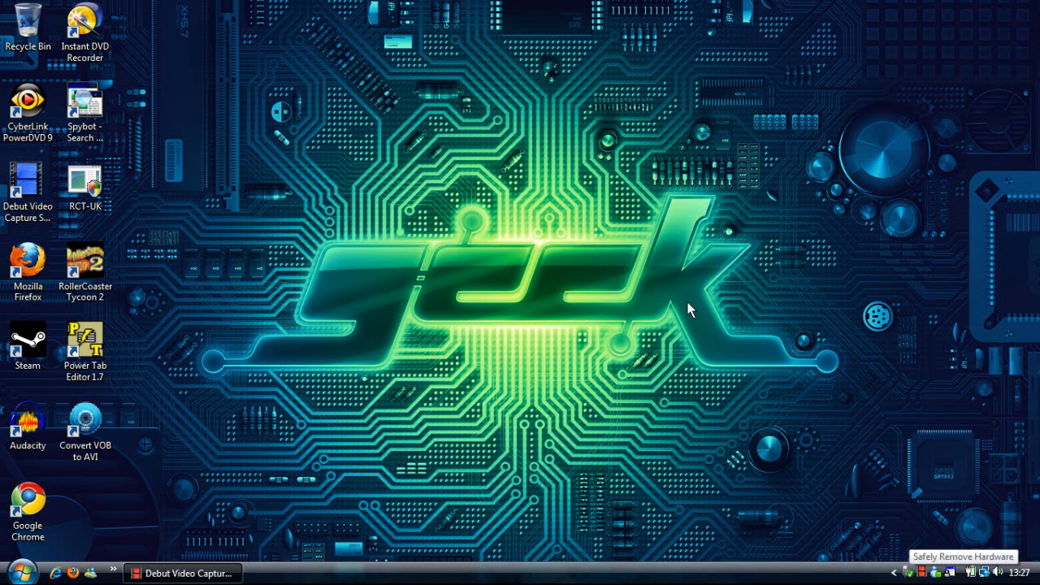
mouse_move(650, 351)
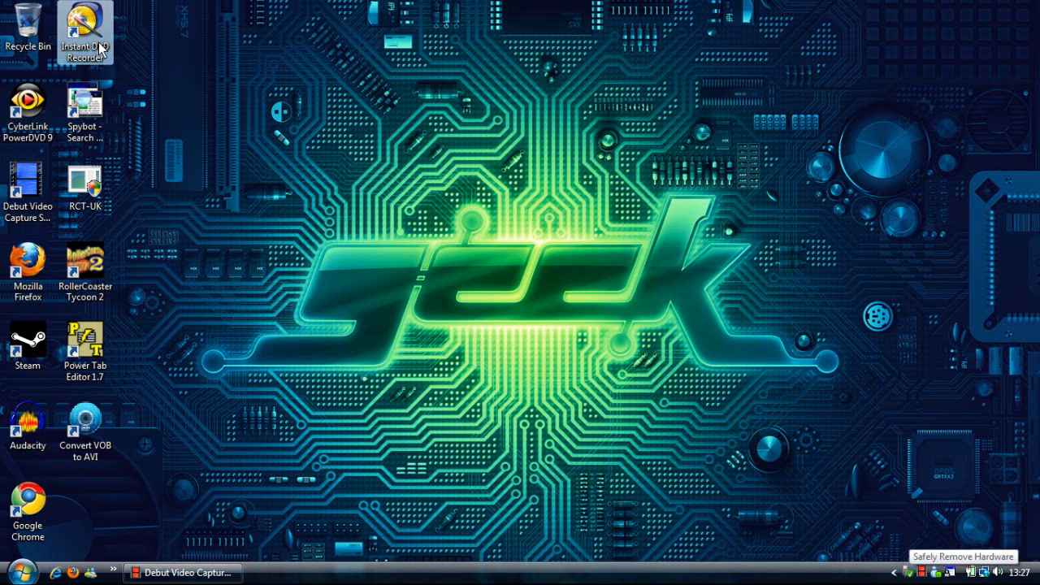
mouse_move(351, 218)
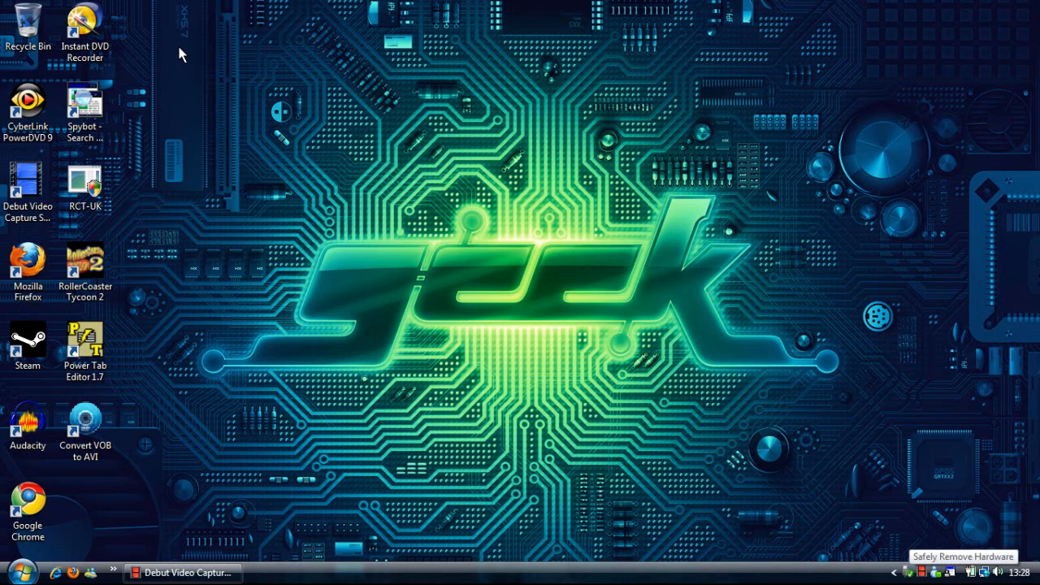
mouse_move(842, 475)
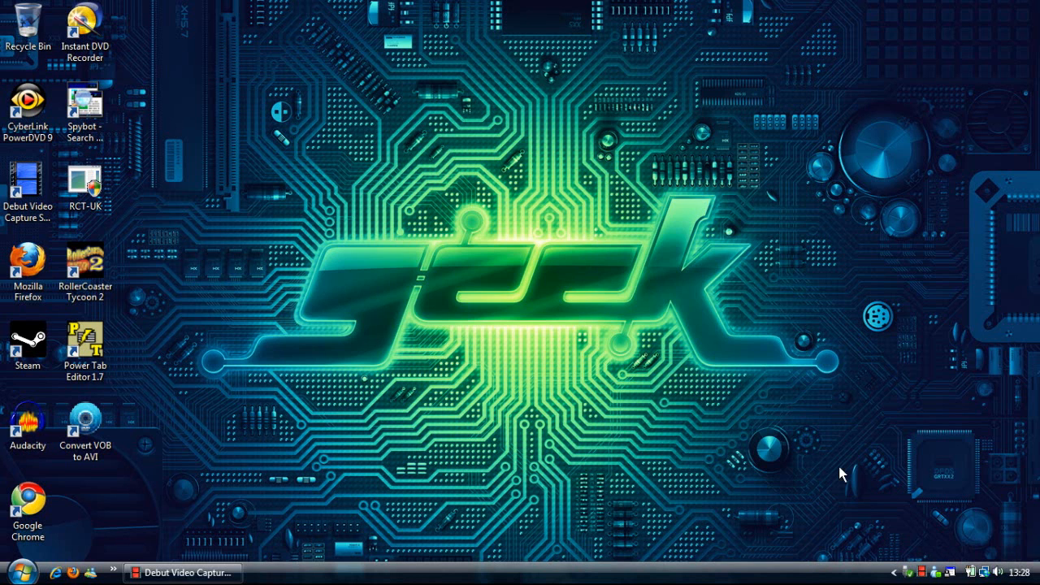
mouse_move(865, 461)
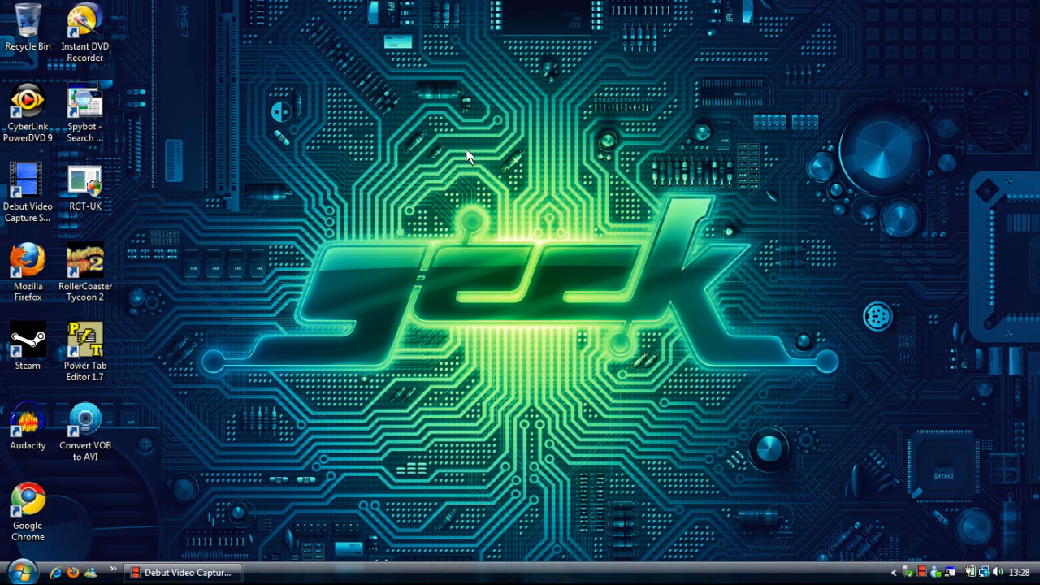
mouse_move(470, 156)
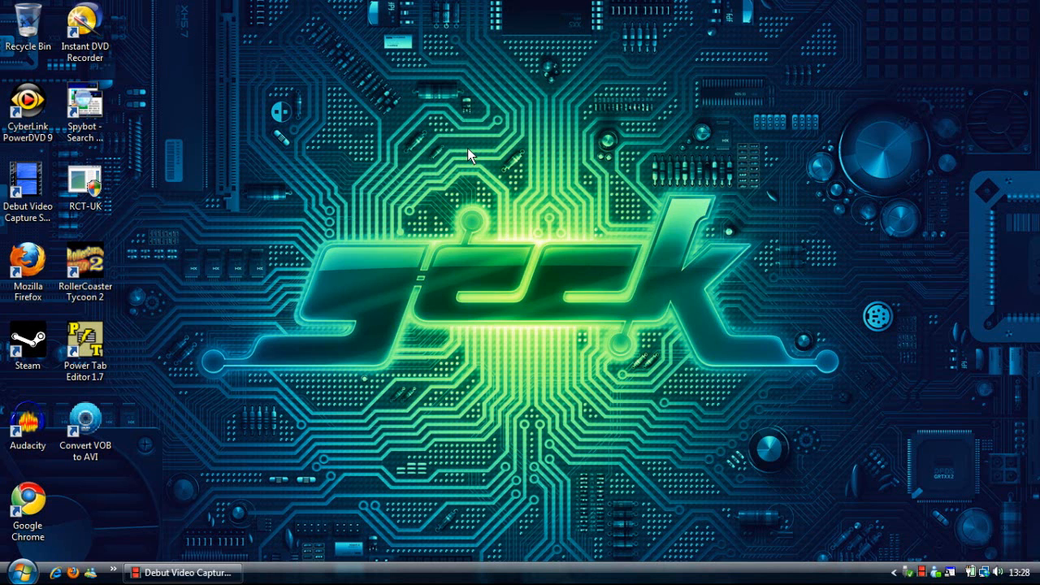
Launch Instant DVD Recorder and keep Dazzle DVC100 as the selected capture source
double_click(85, 20)
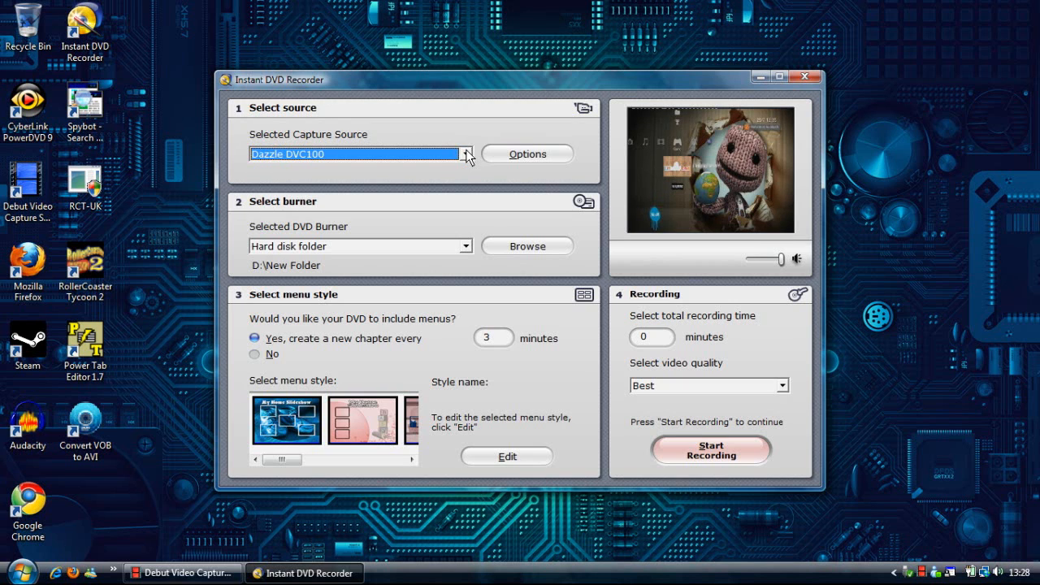
click(465, 153)
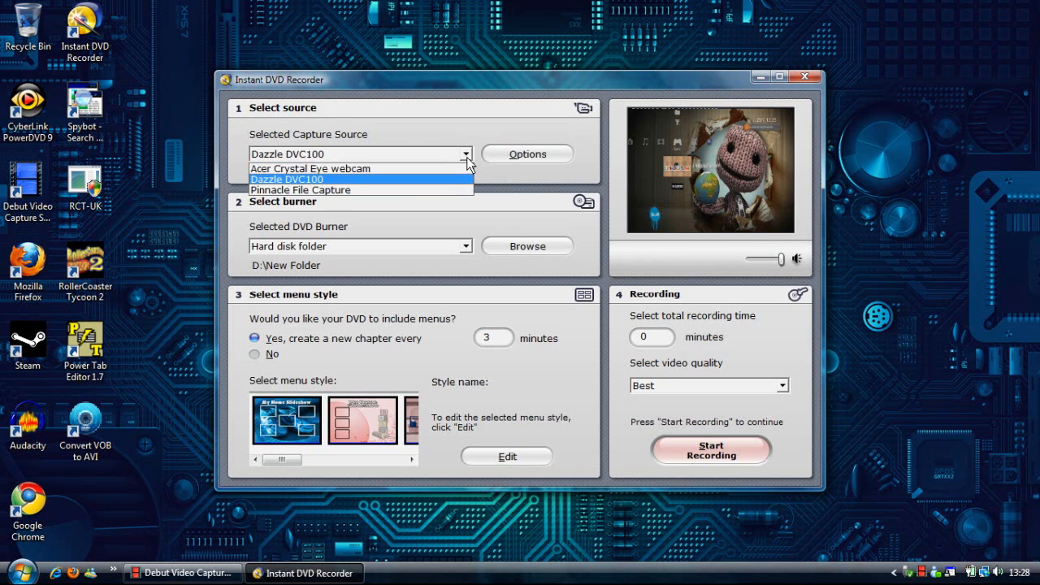
mouse_move(372, 190)
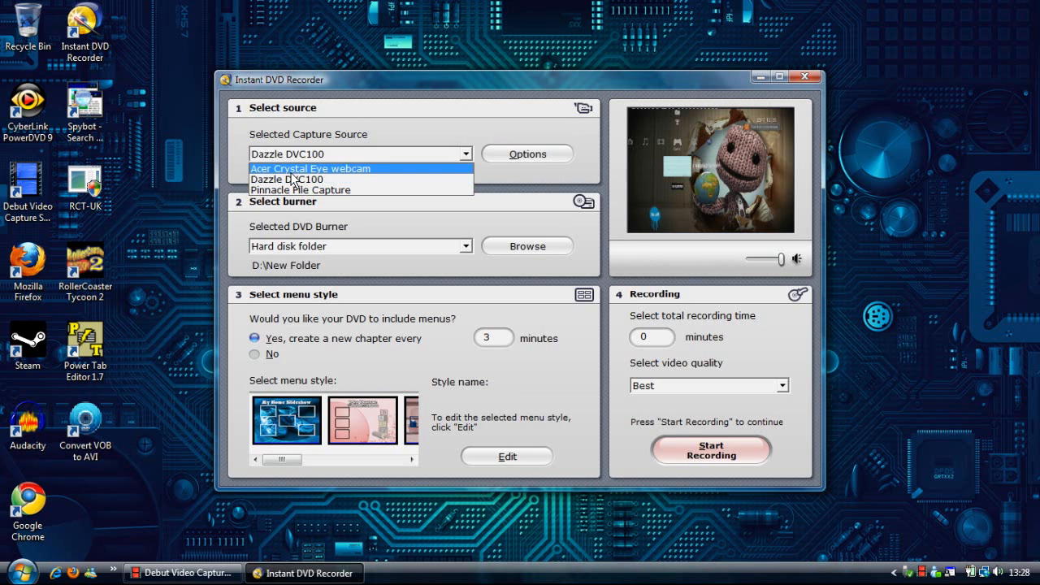
click(527, 152)
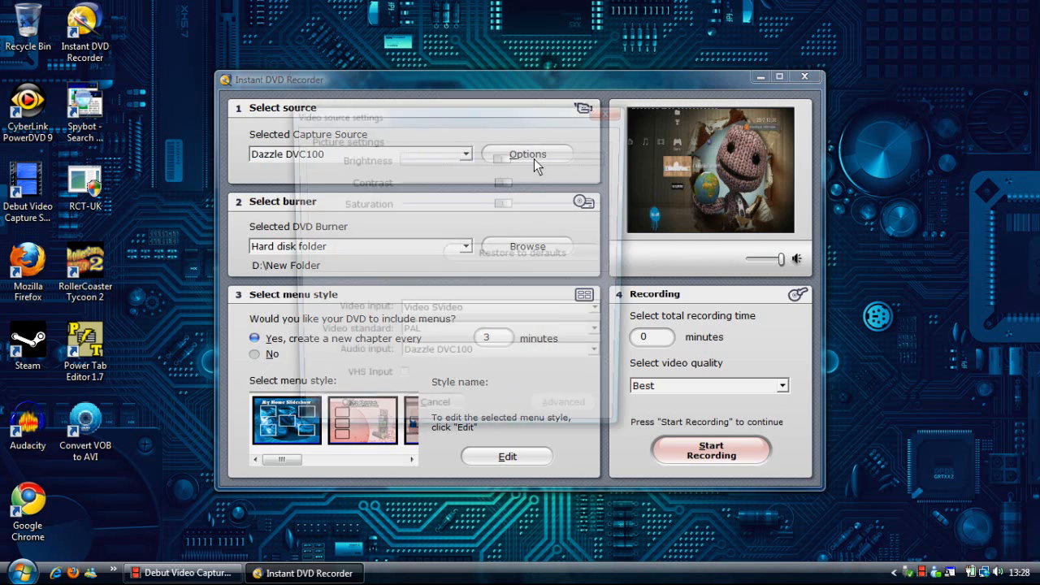
Set the video source to SVideo input, PAL standard, Dazzle DVC100 audio, and confirm
click(526, 152)
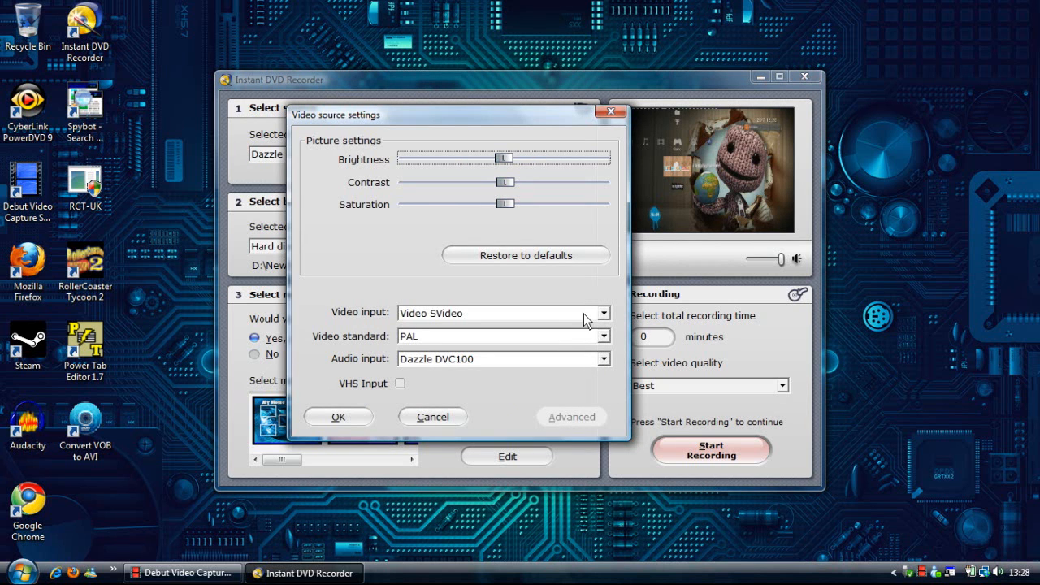
click(603, 312)
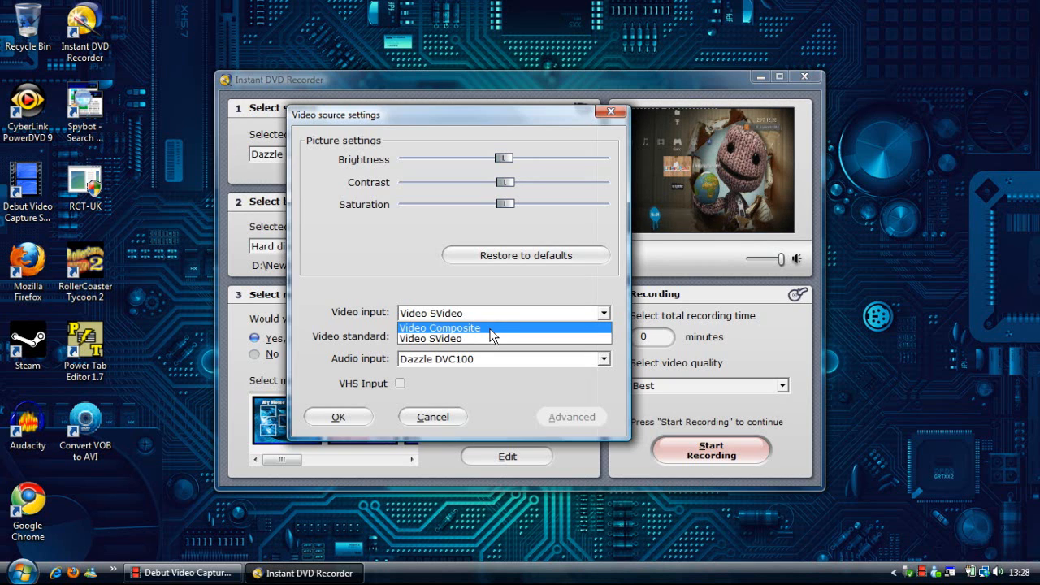
mouse_move(491, 340)
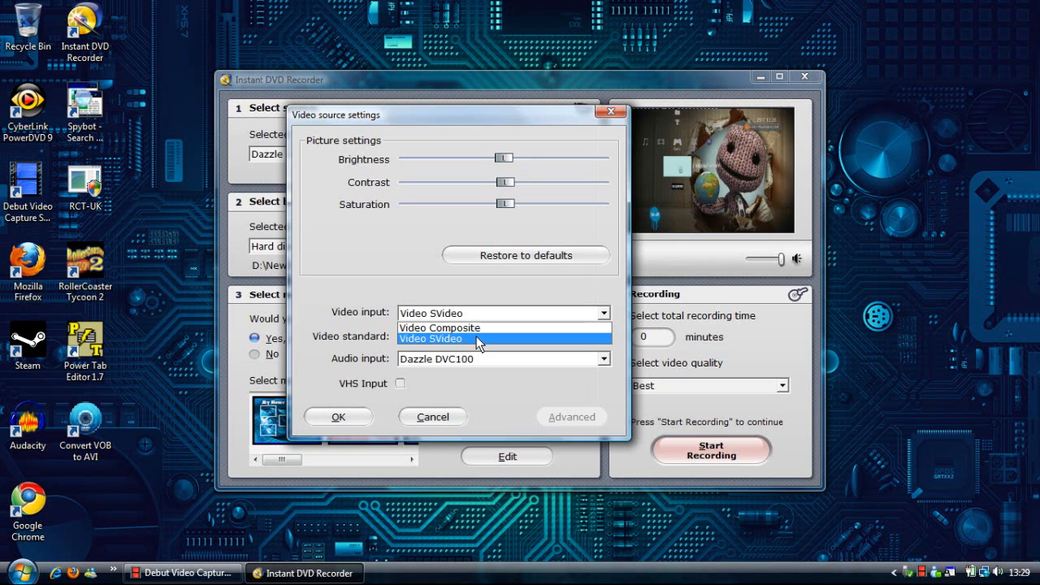
mouse_move(480, 343)
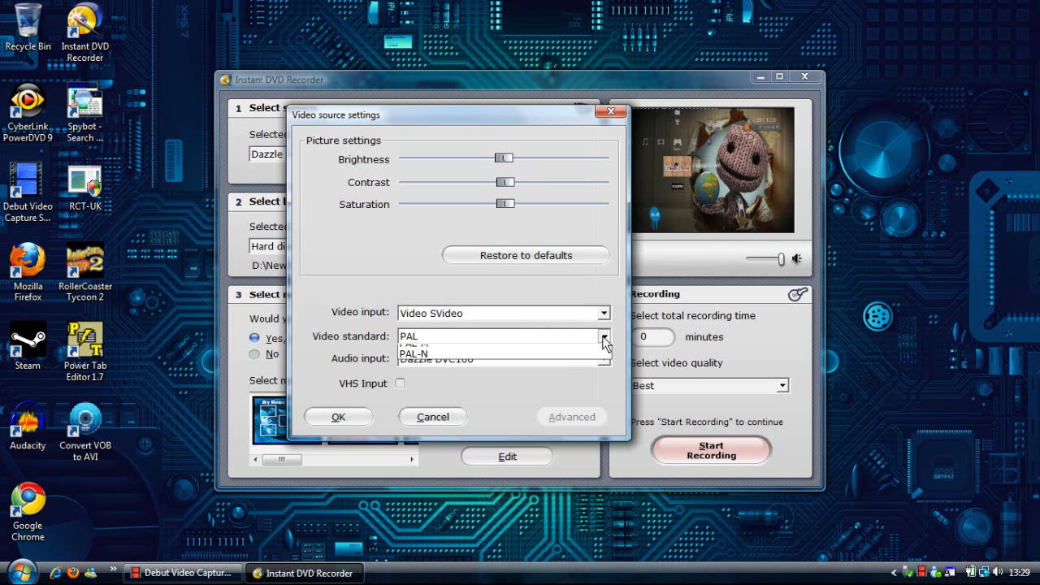
click(604, 335)
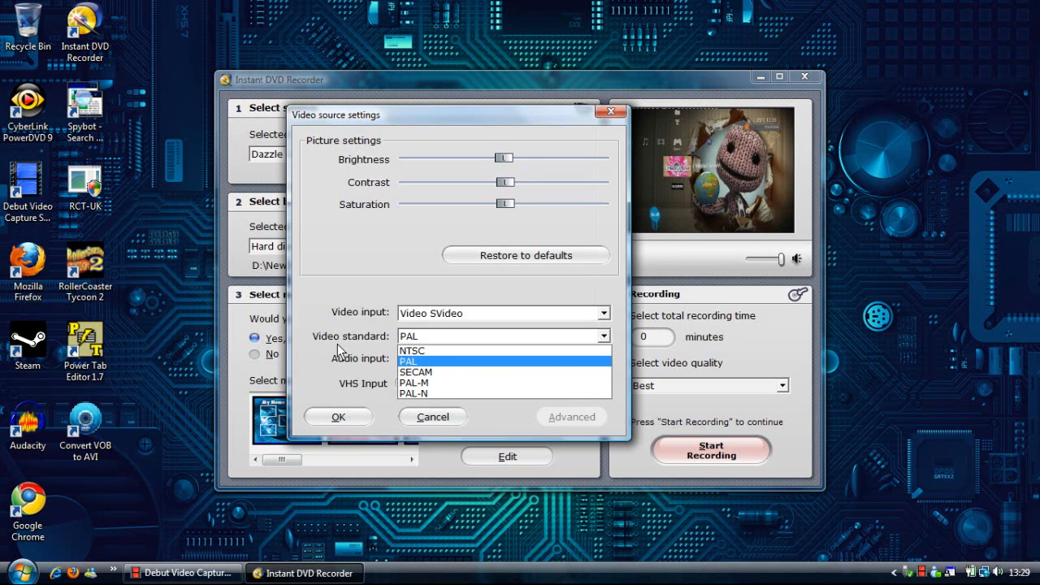
mouse_move(411, 351)
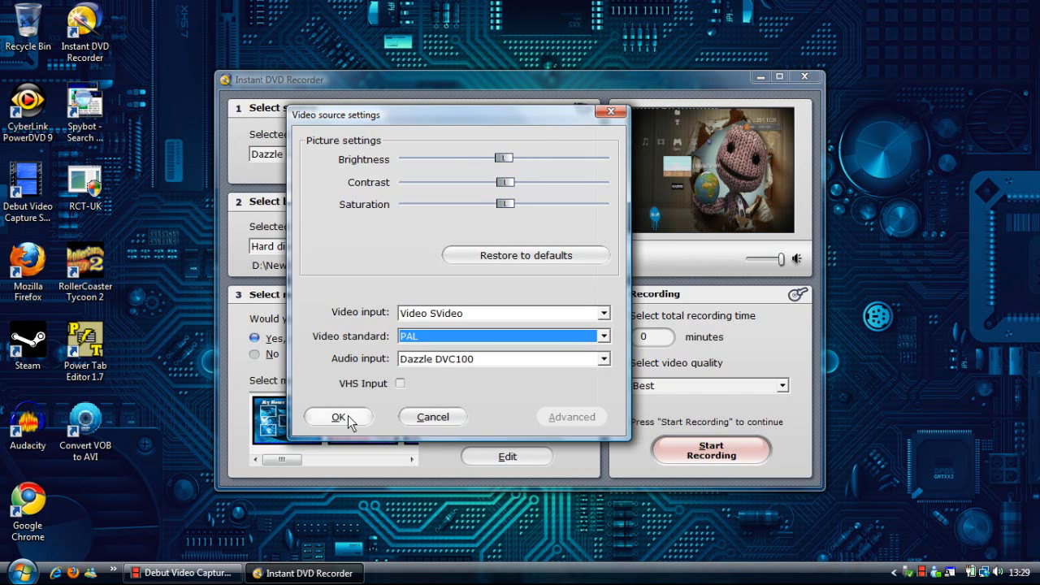
click(339, 416)
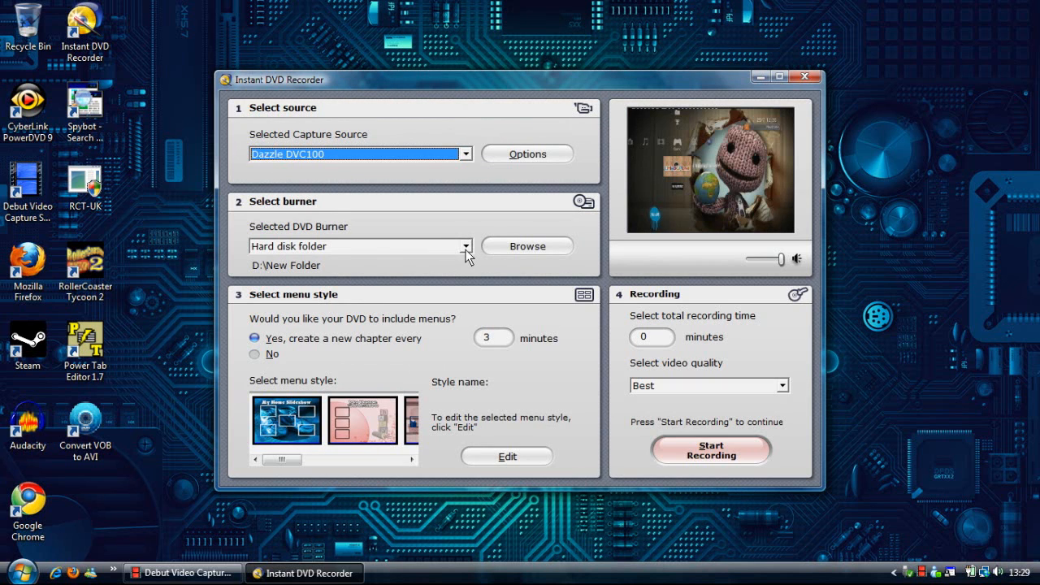
click(465, 247)
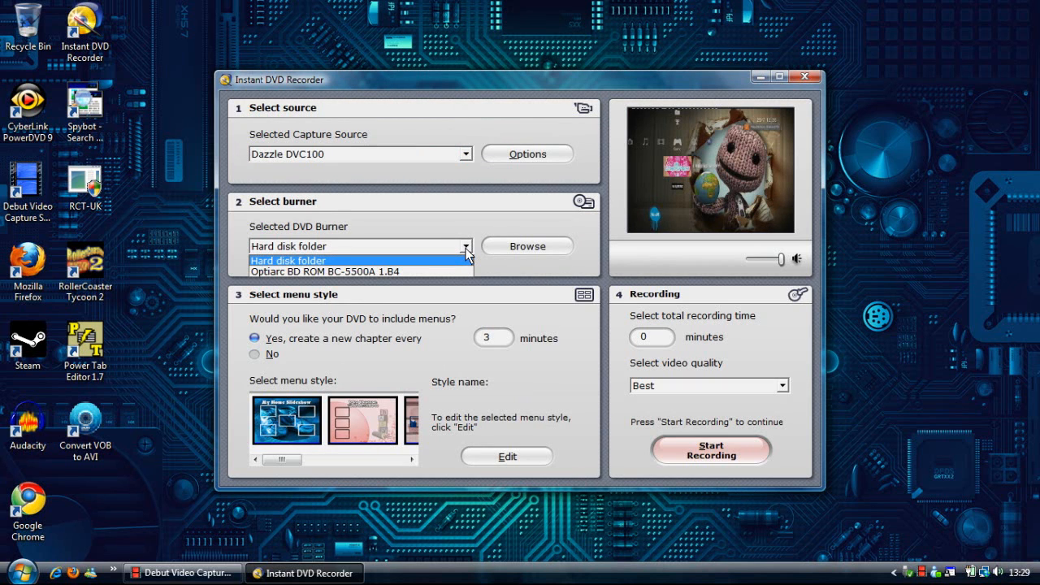
click(286, 260)
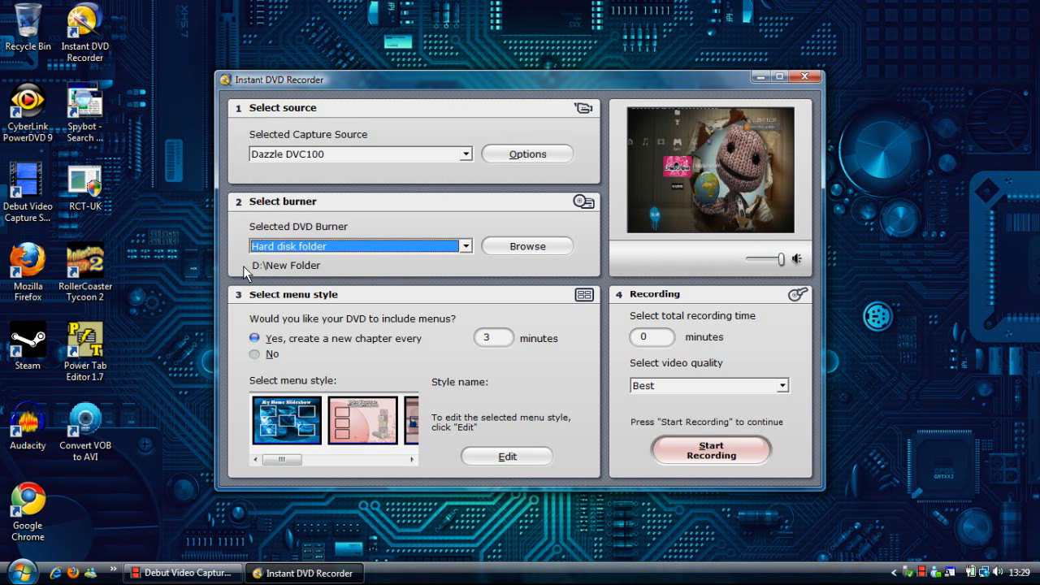
click(465, 246)
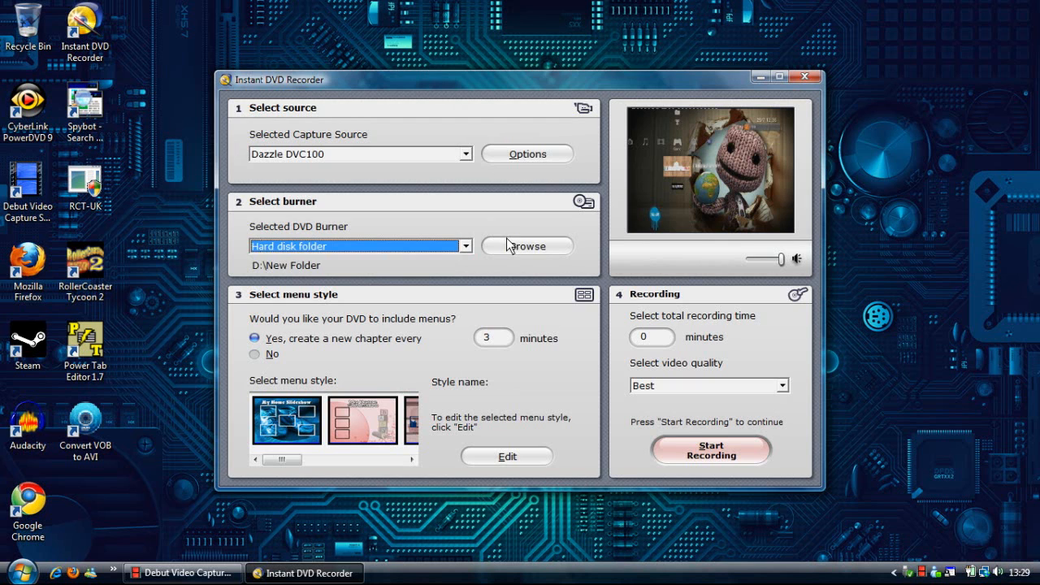
click(526, 245)
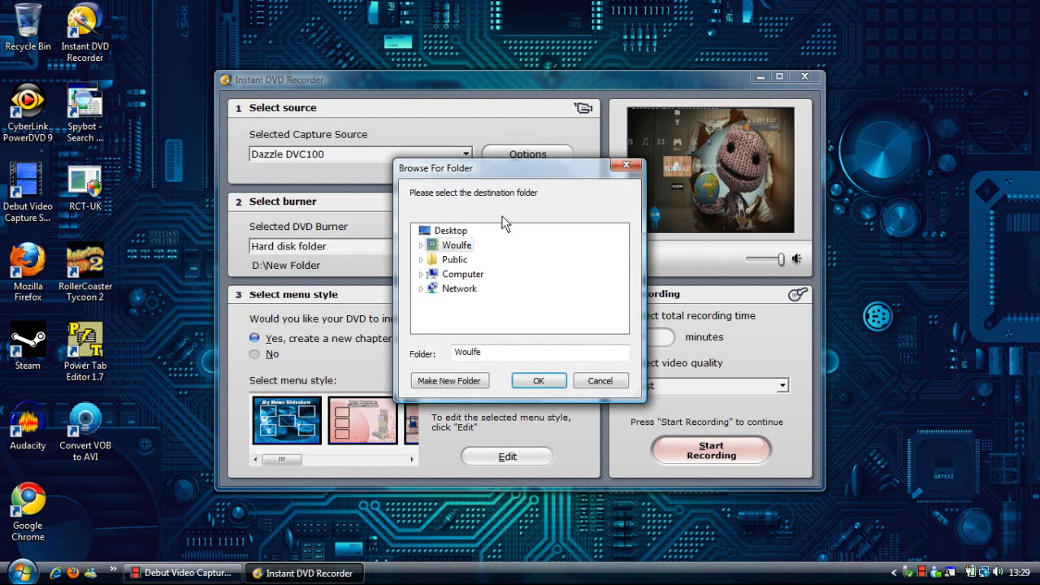
click(600, 380)
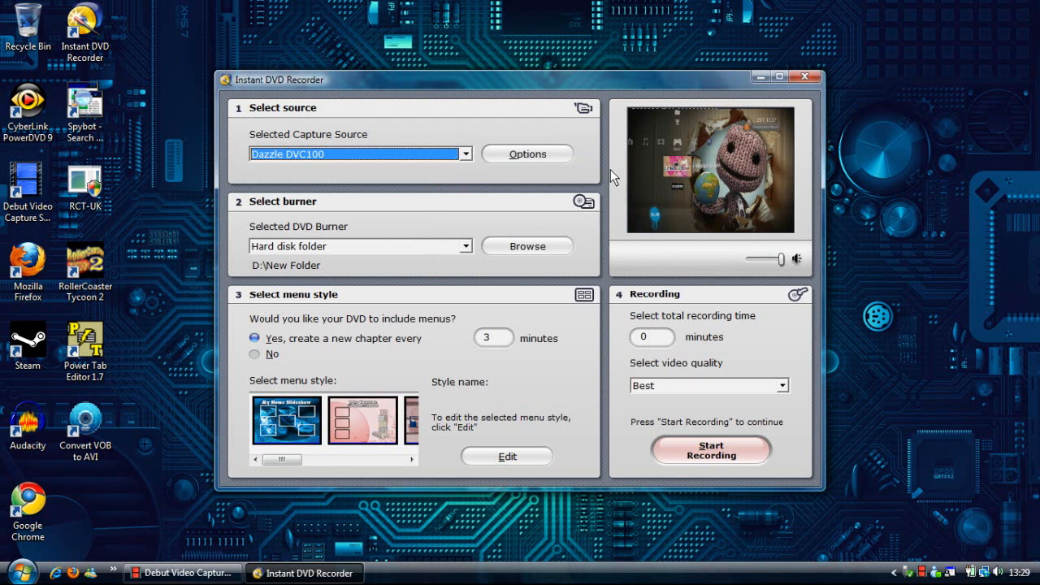
mouse_move(273, 374)
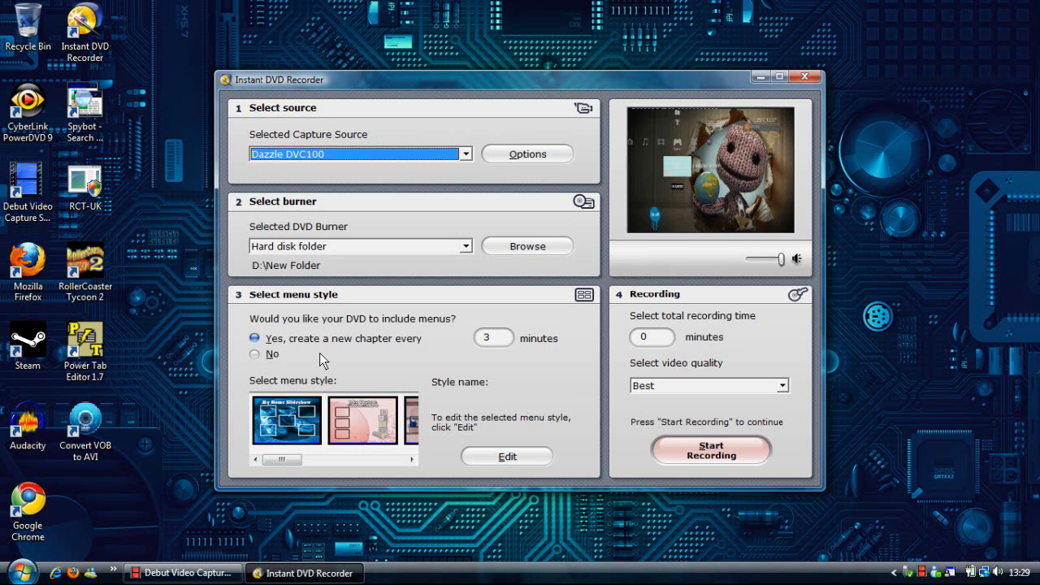
mouse_move(387, 356)
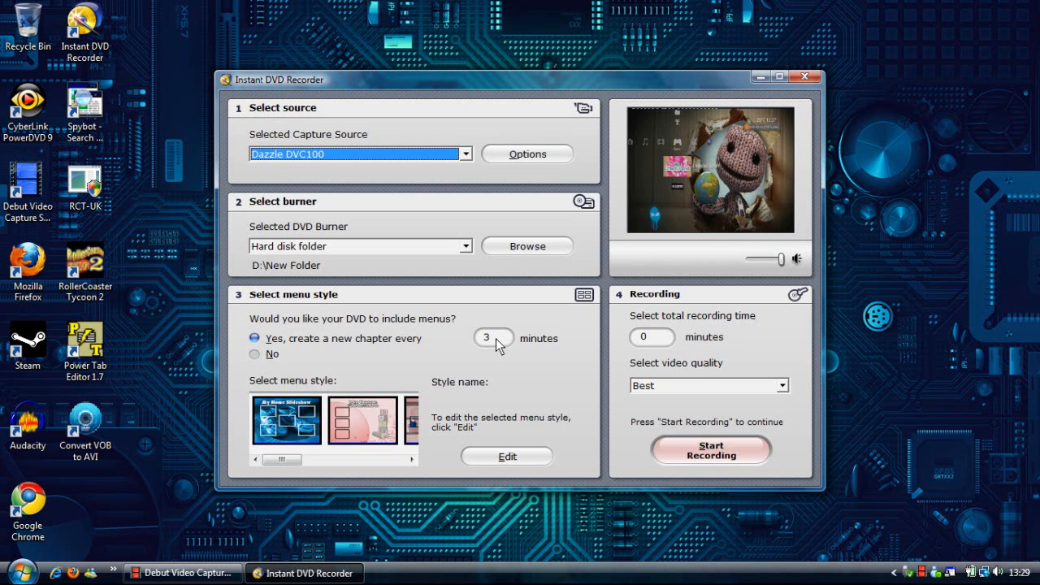
Choose No under Select menu style so no DVD chapters are created
click(409, 458)
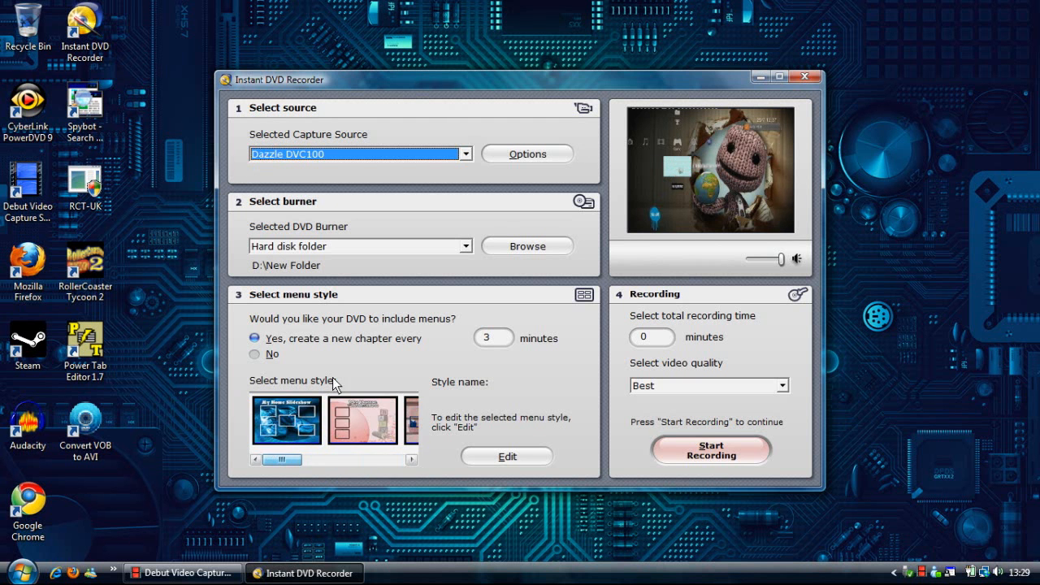
click(255, 354)
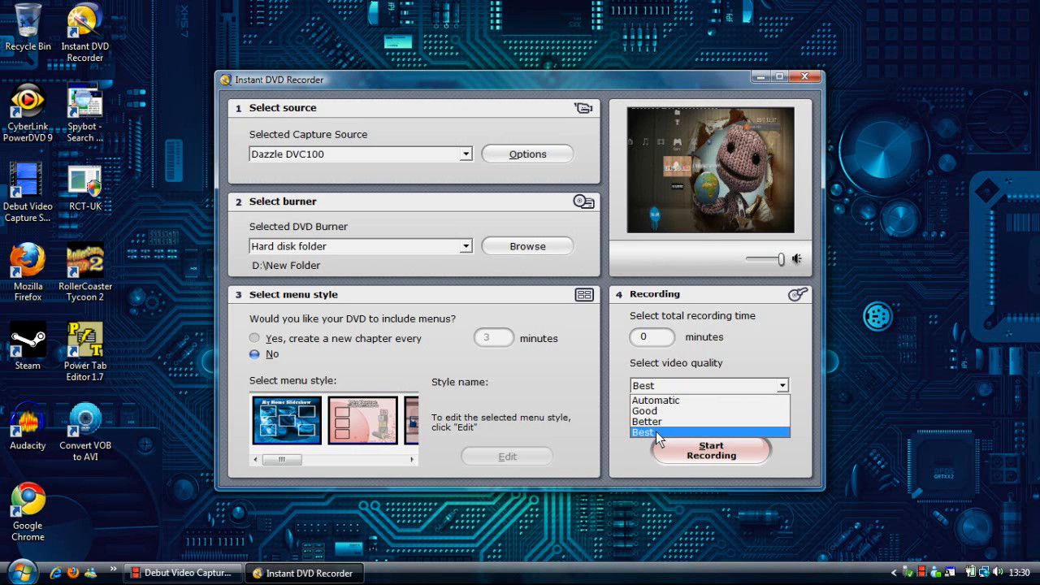
Keep Best video quality and attempt to start recording with 9999 minutes total time
click(644, 433)
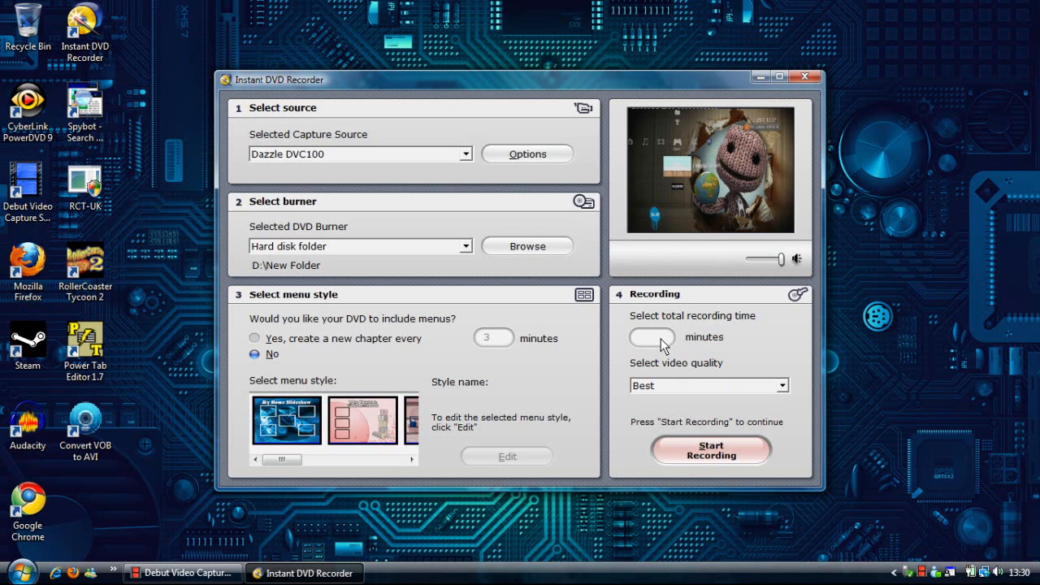
text(9999)
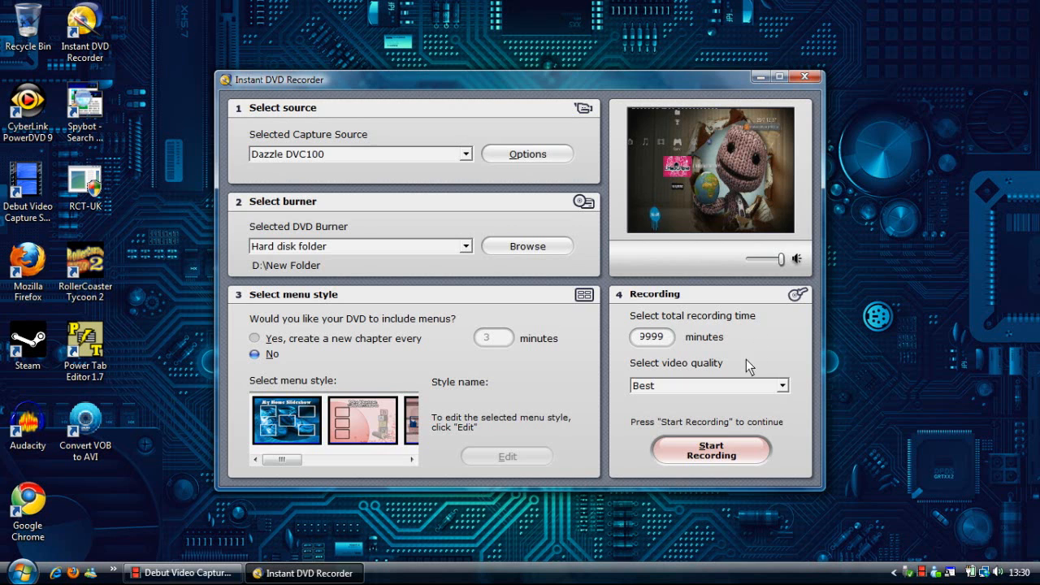
mouse_move(397, 254)
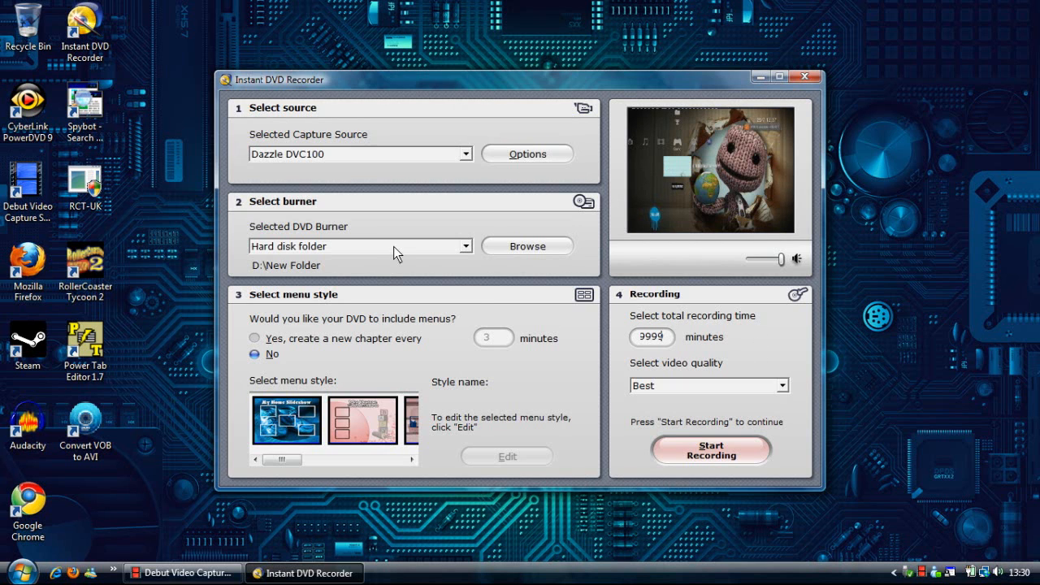
mouse_move(711, 449)
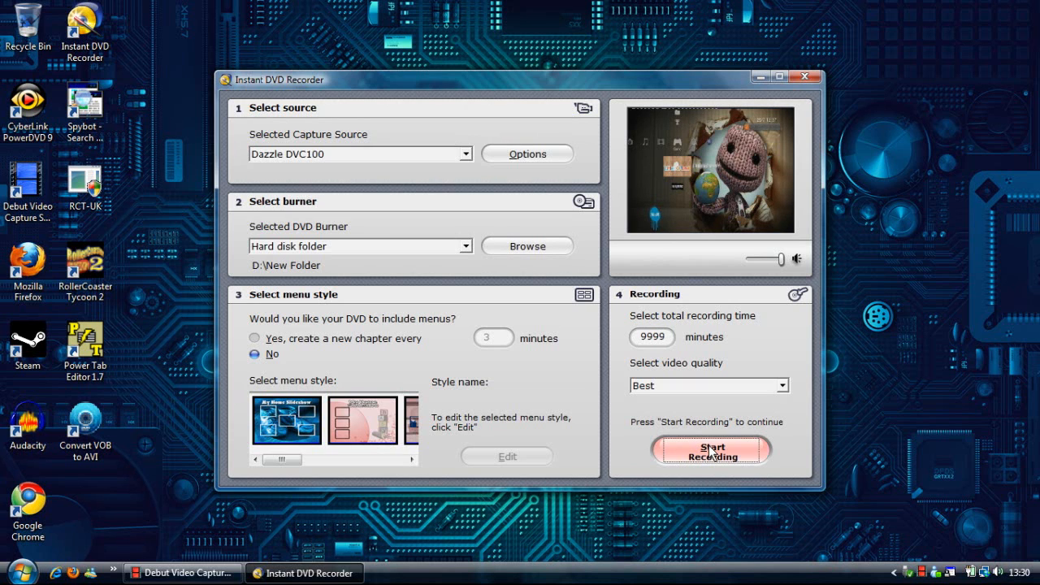
click(711, 449)
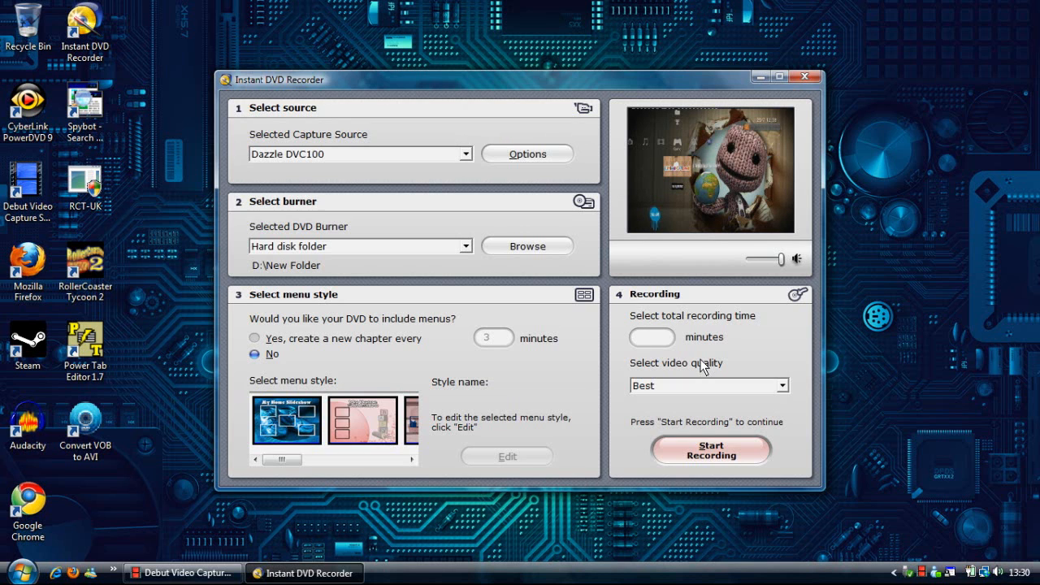
Record a 12-minute capture to the hard disk folder, then stop so the disc is built
text(12)
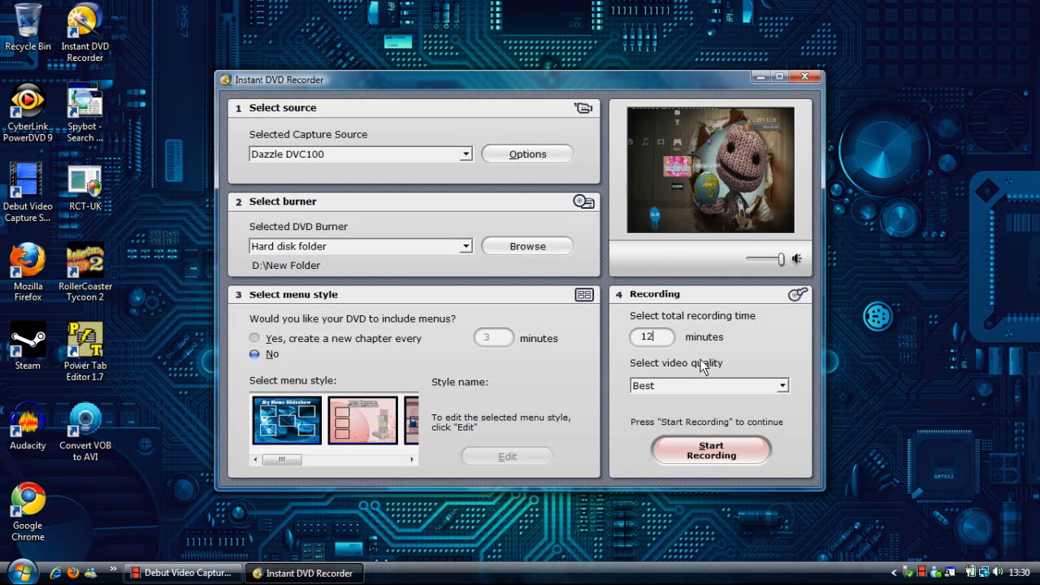
mouse_move(713, 449)
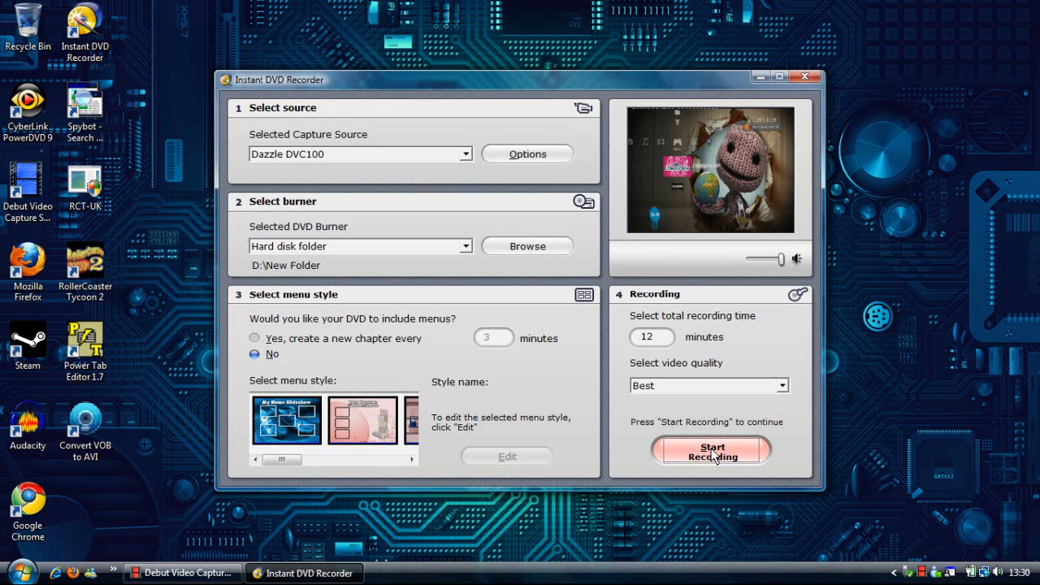
click(711, 450)
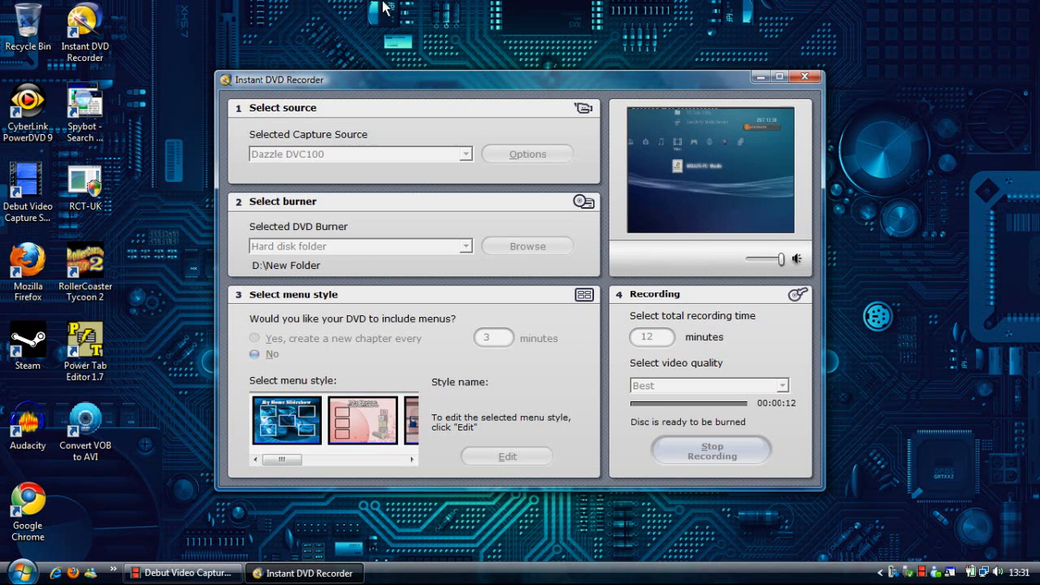
click(711, 451)
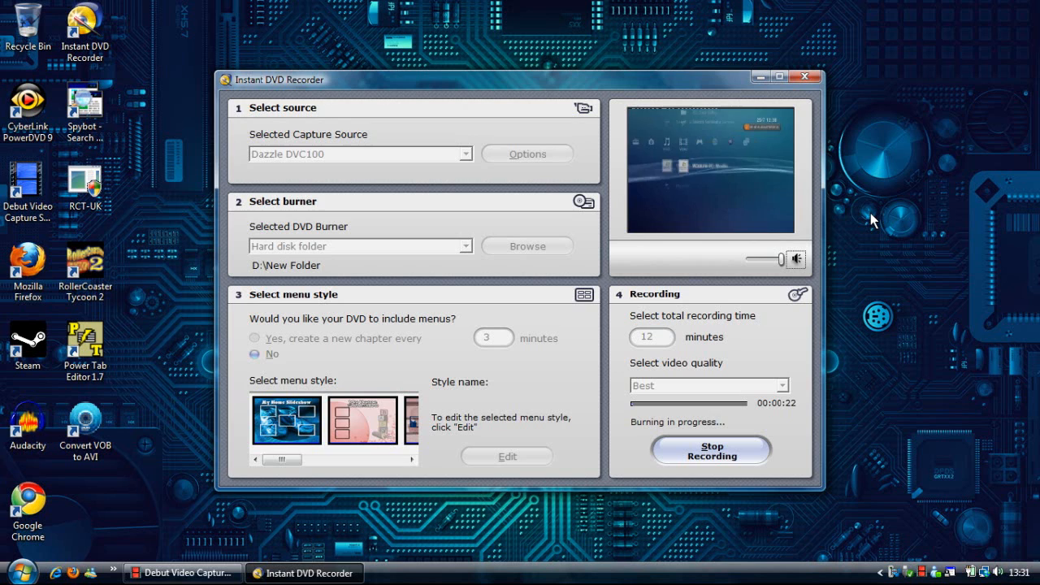
mouse_move(668, 523)
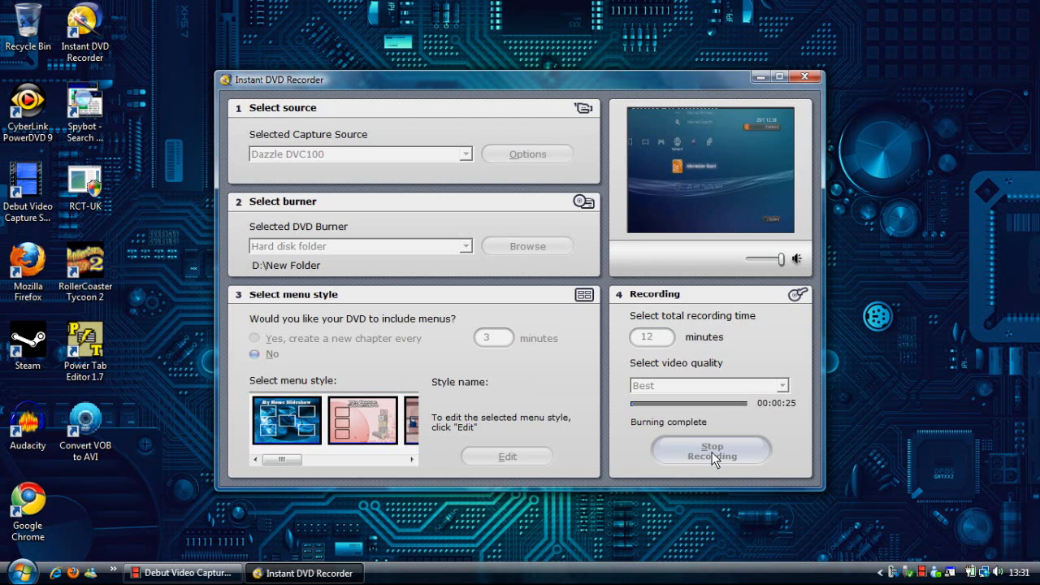
Exit Instant DVD Recorder from the Done dialog once the disc is reported ready
click(710, 452)
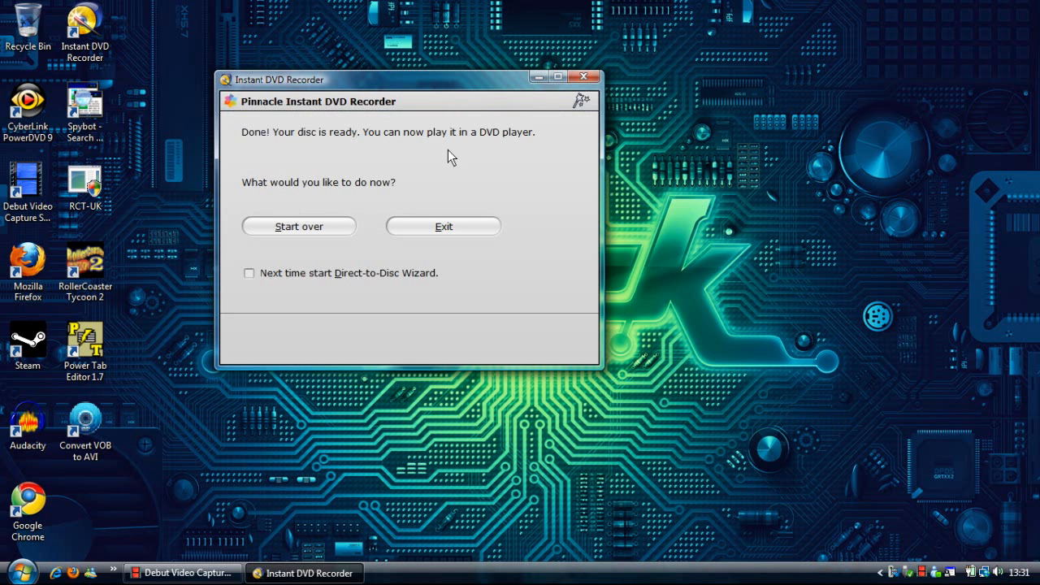
mouse_move(323, 155)
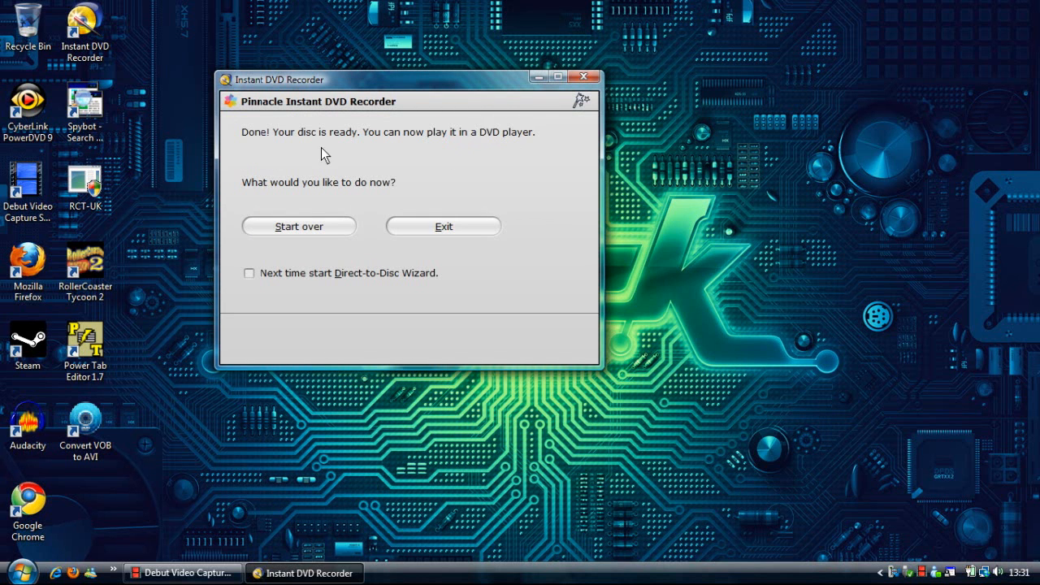
mouse_move(442, 231)
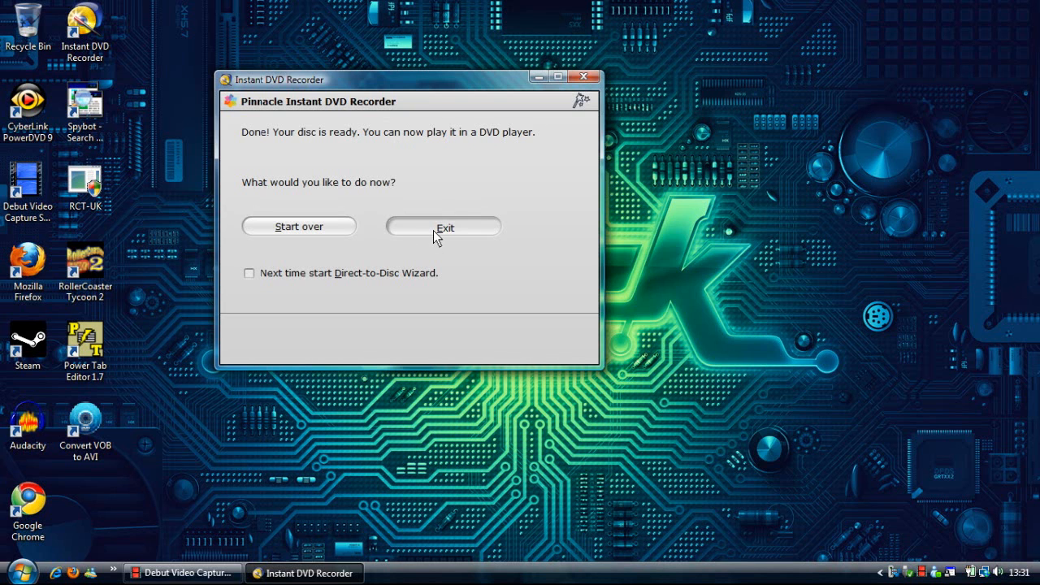
click(443, 226)
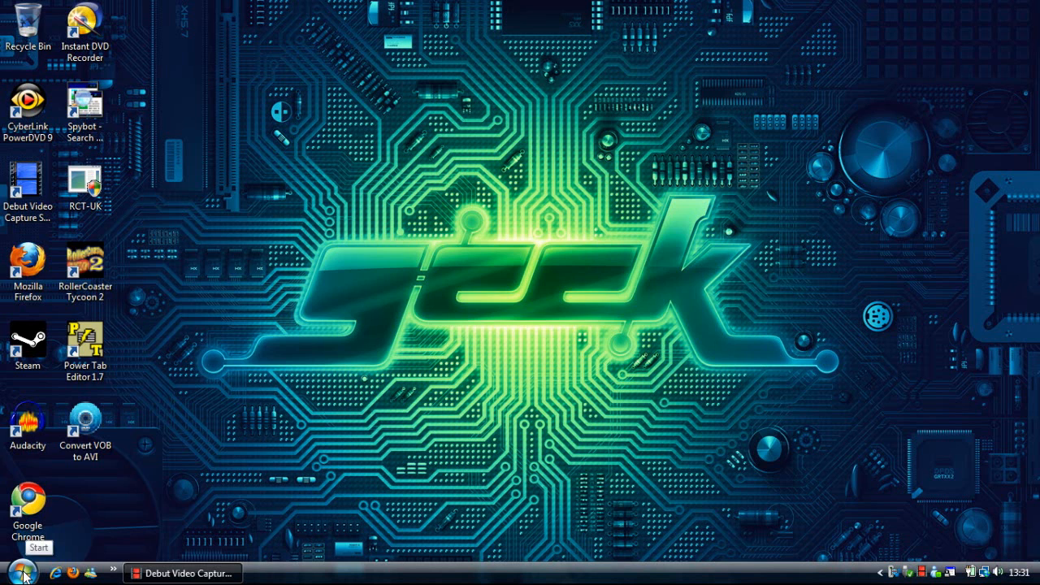
click(23, 573)
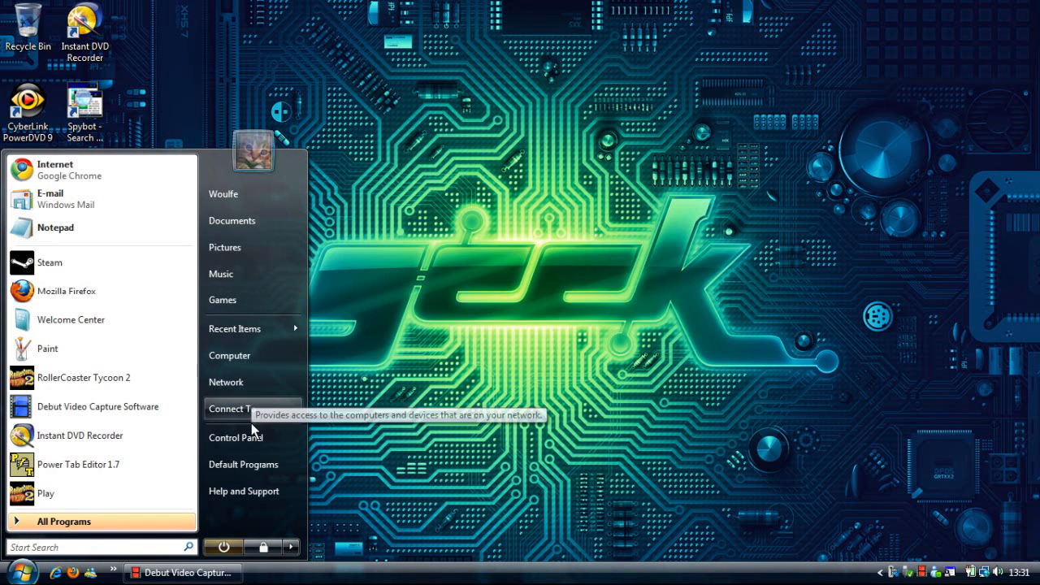
click(231, 355)
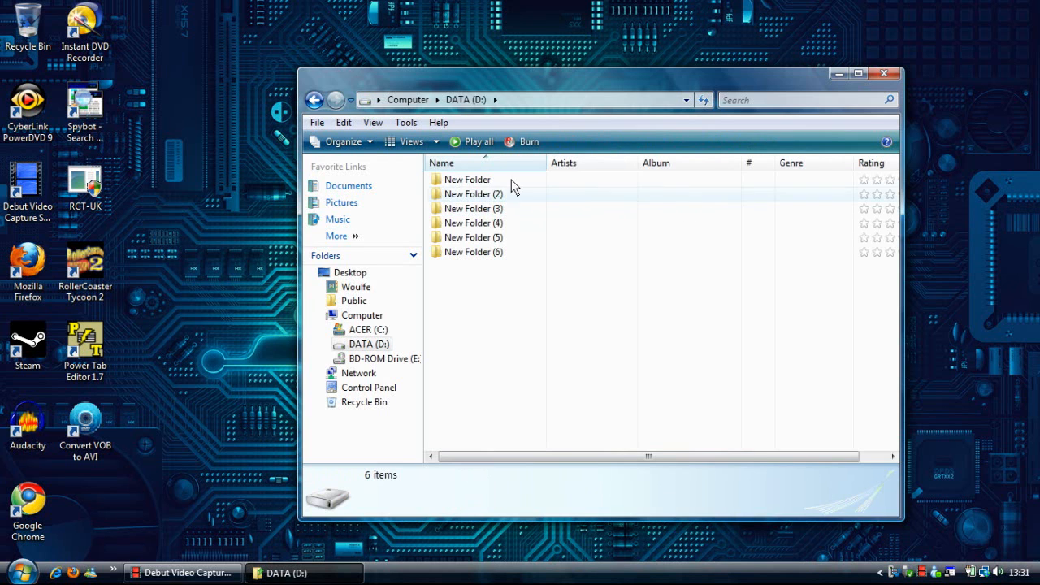
double_click(468, 179)
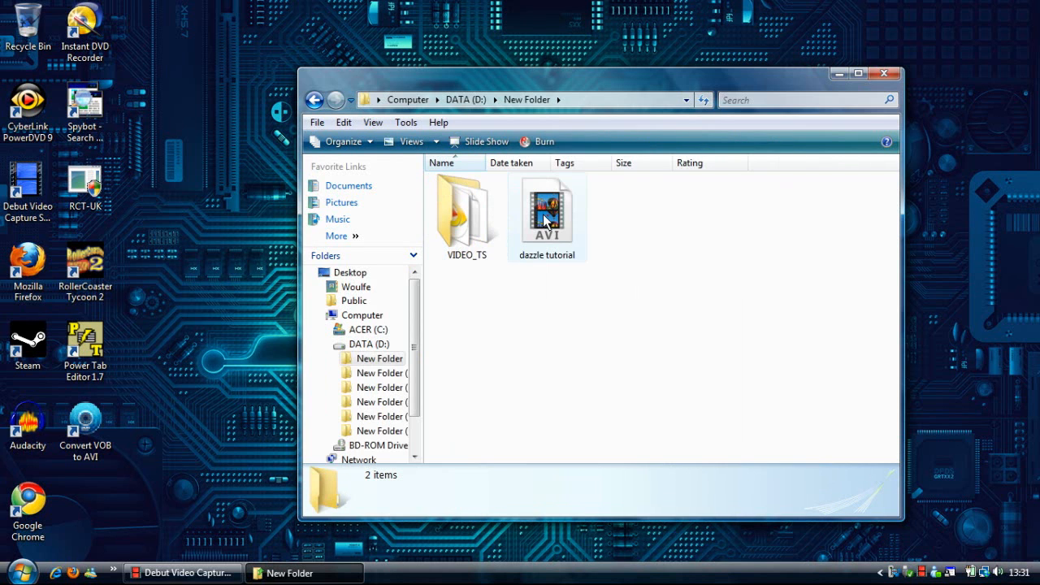
mouse_move(546, 235)
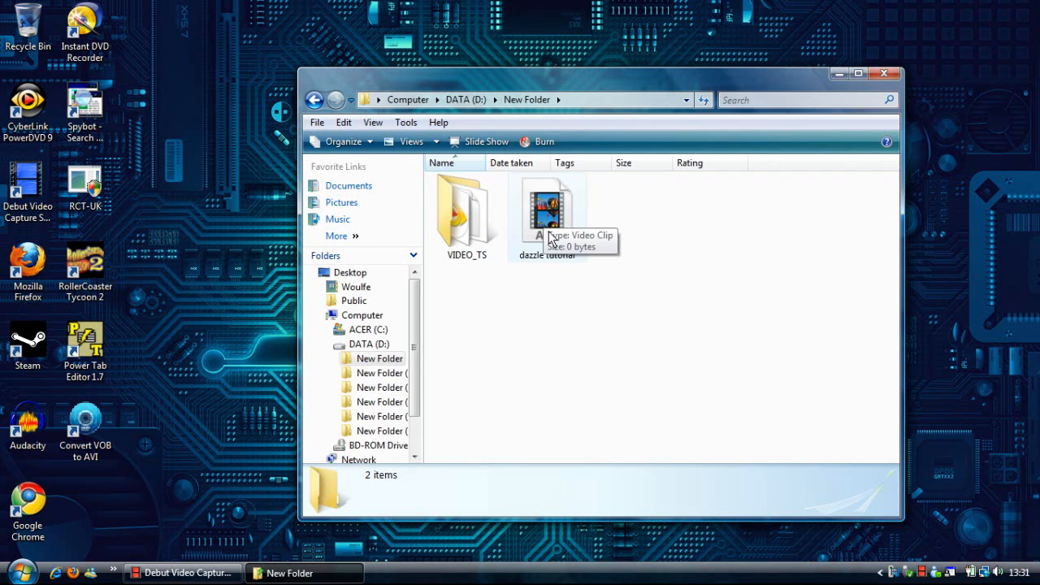
mouse_move(465, 215)
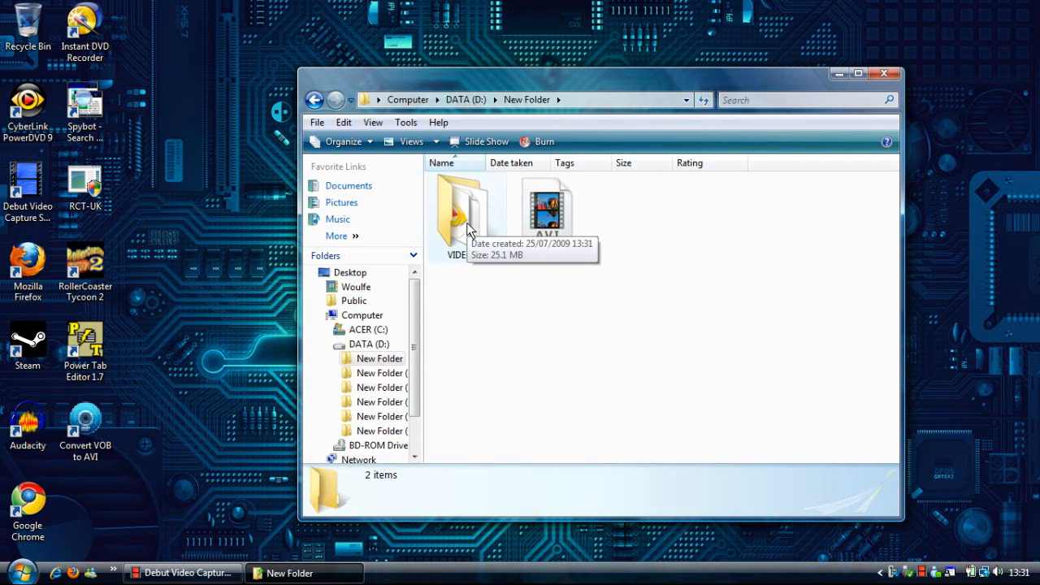
double_click(463, 203)
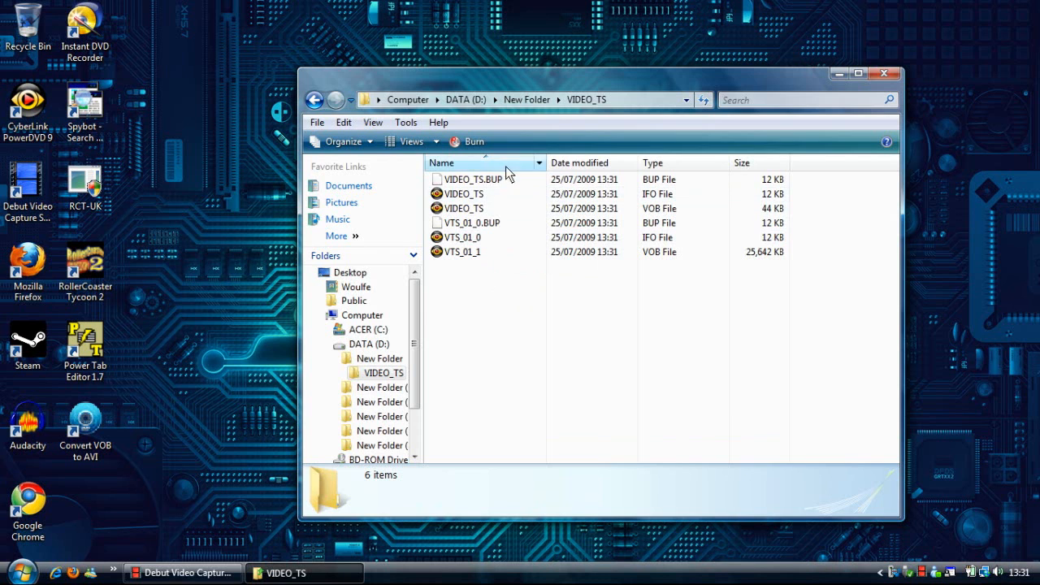
mouse_move(495, 252)
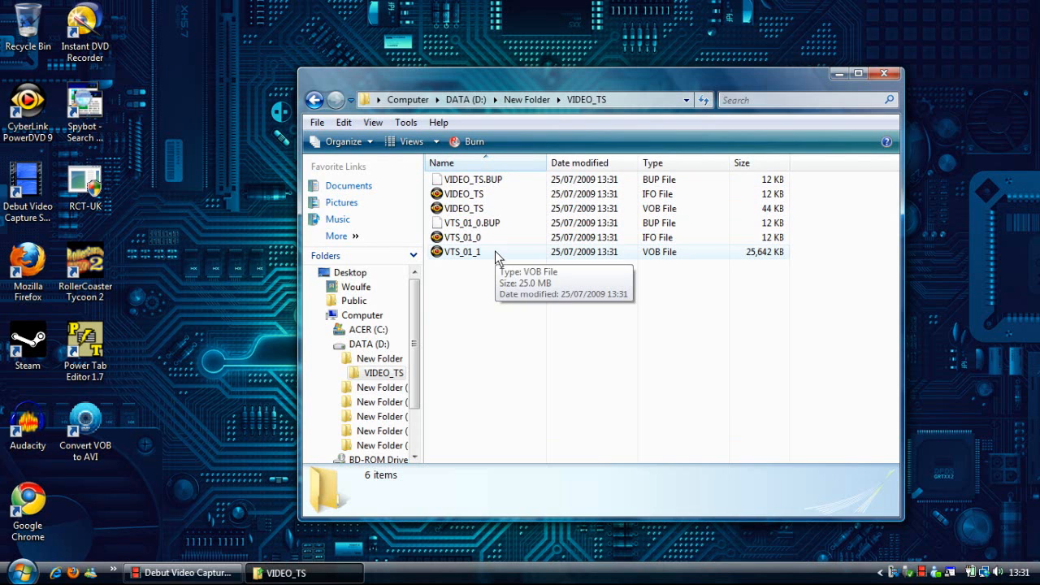
mouse_move(498, 213)
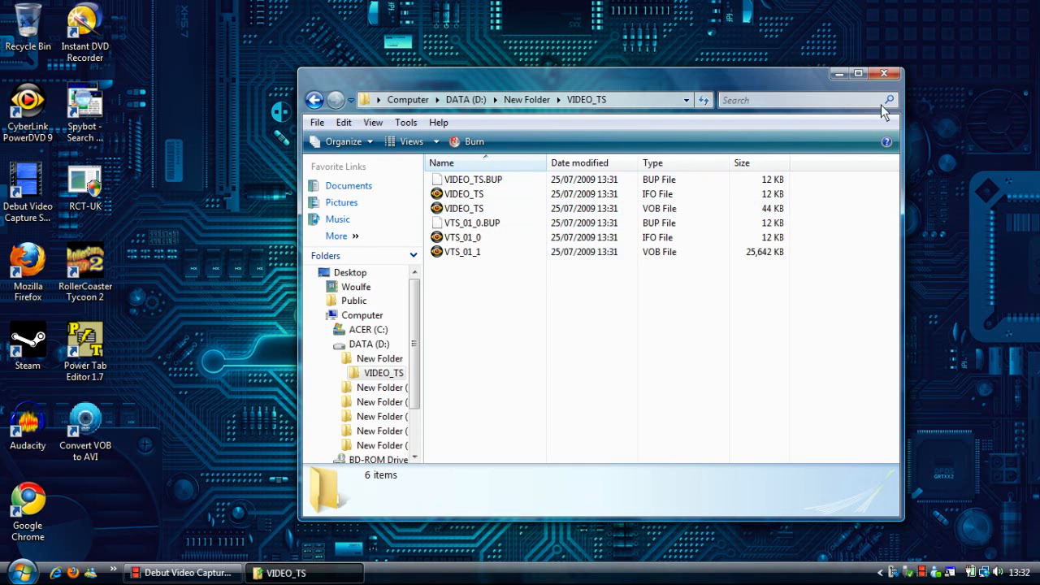
click(885, 75)
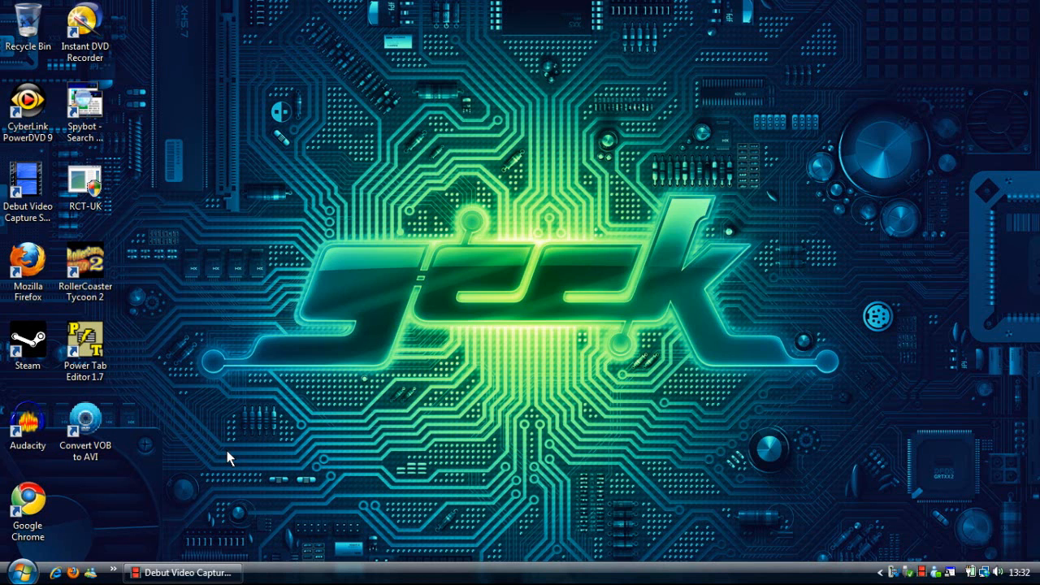
mouse_move(120, 318)
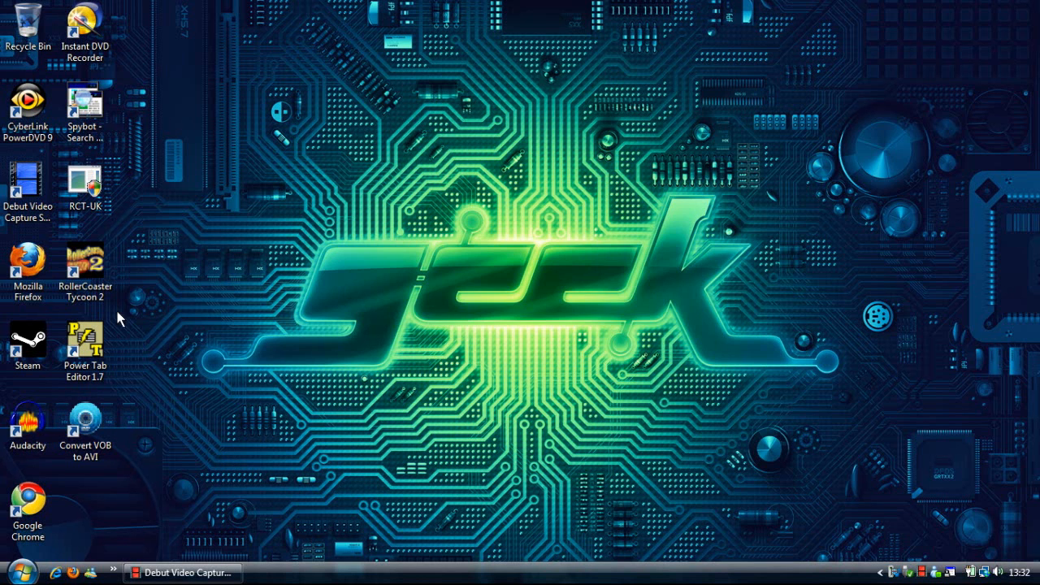
mouse_move(380, 473)
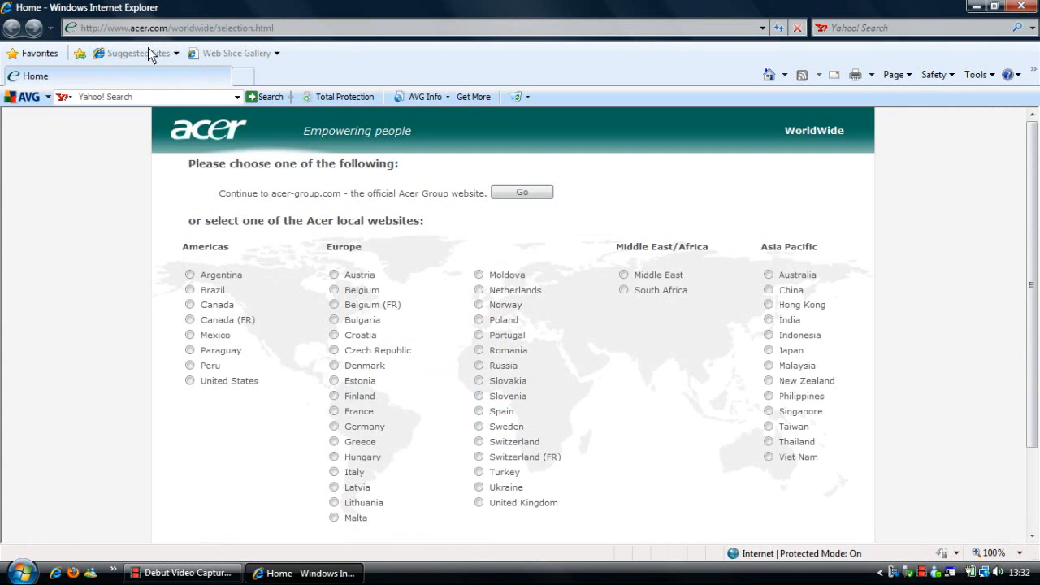
Load the convertvobtoavi.com website in Internet Explorer
text(convertvobt)
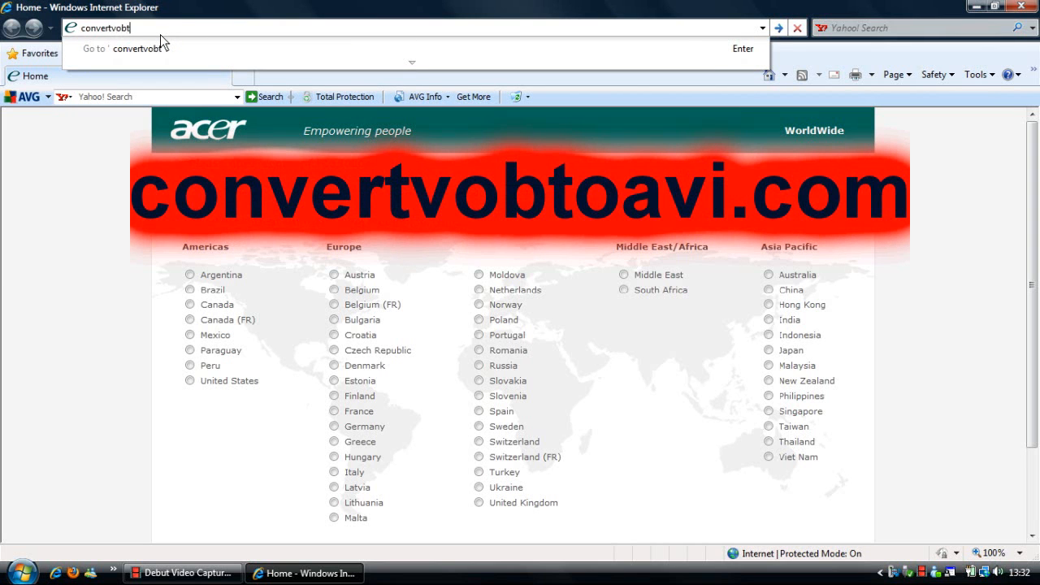
text(oavi.)
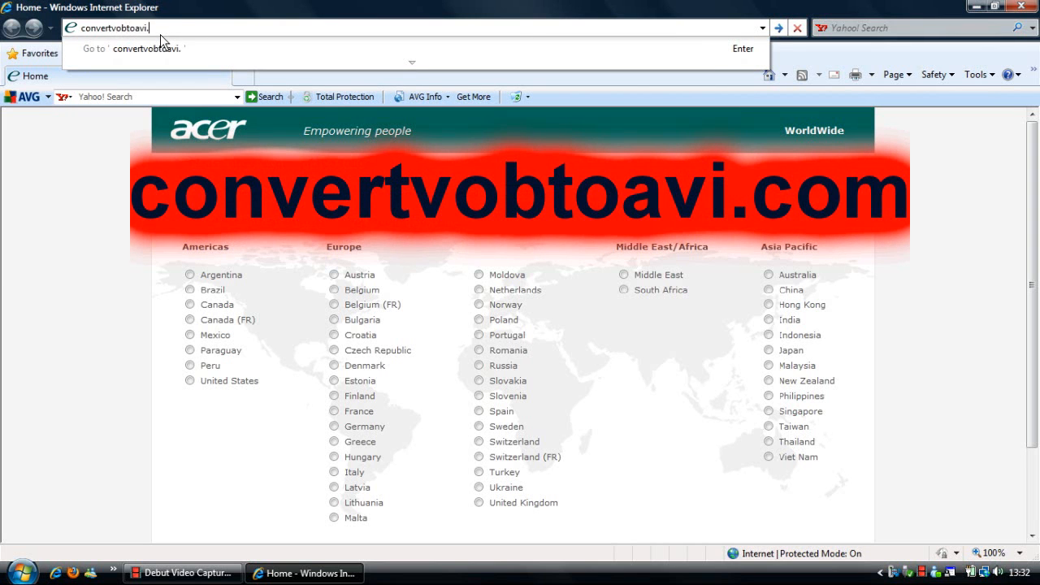
text(com)
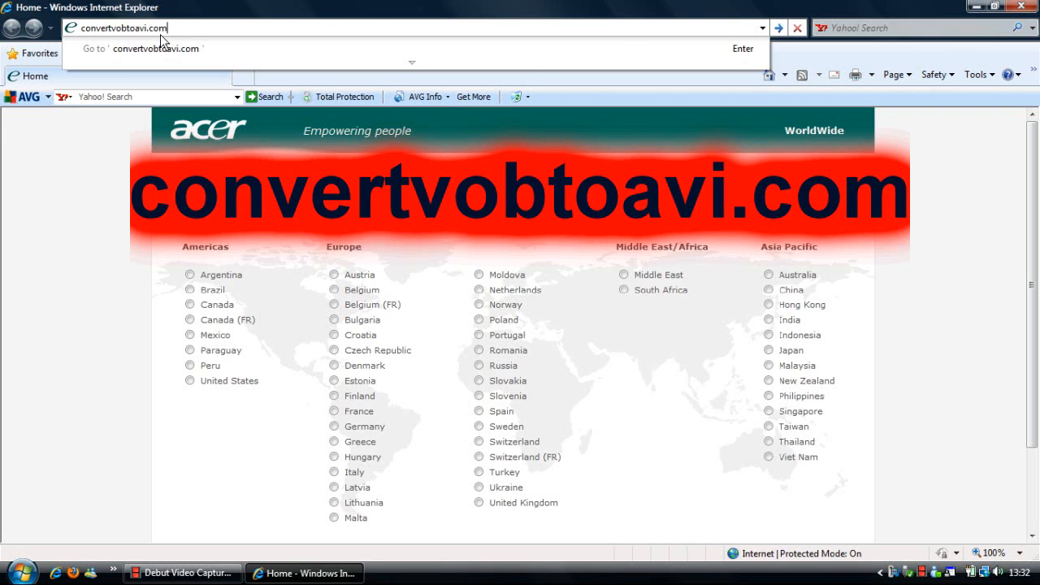
key(Return)
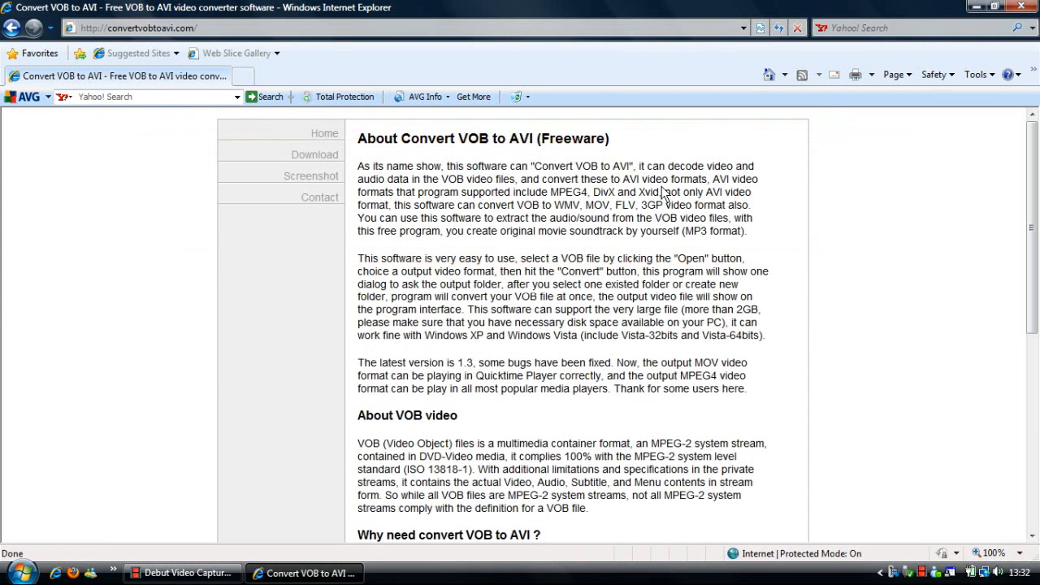
Review the page, highlighting the list of supported conversion formats, and return to the top
scroll(down, 3)
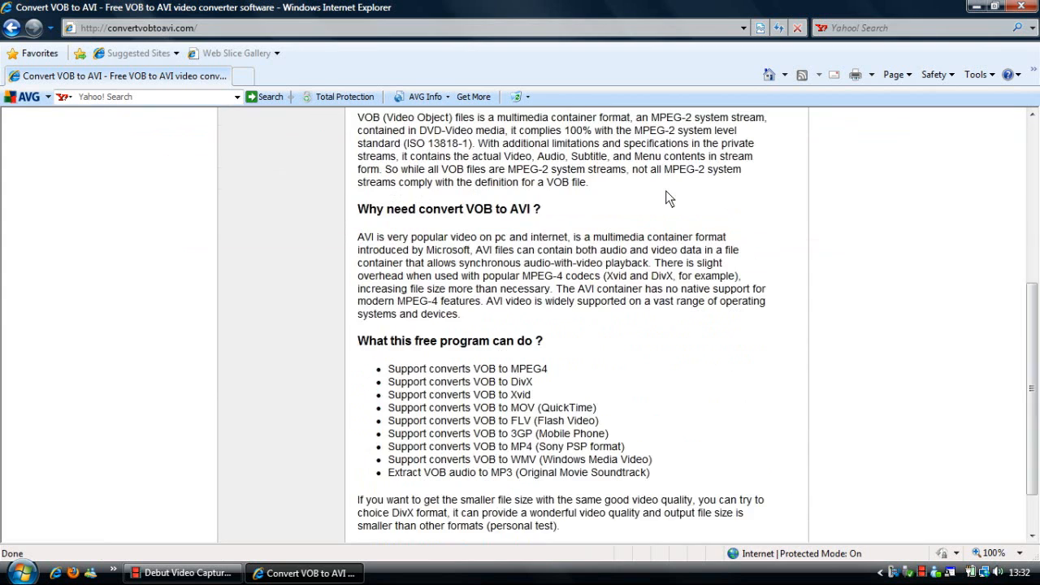
scroll(down, 3)
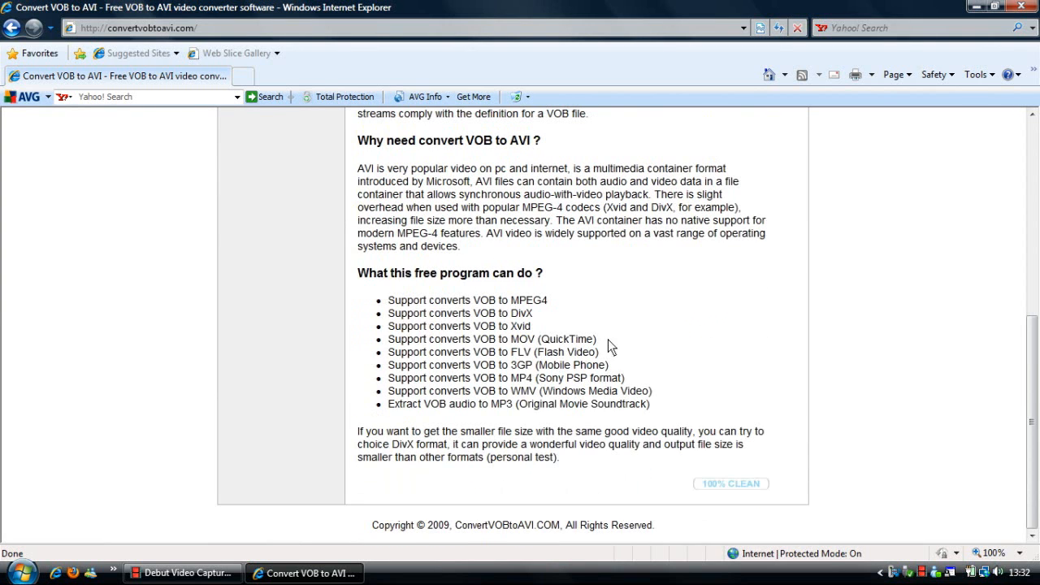
drag(389, 299, 658, 433)
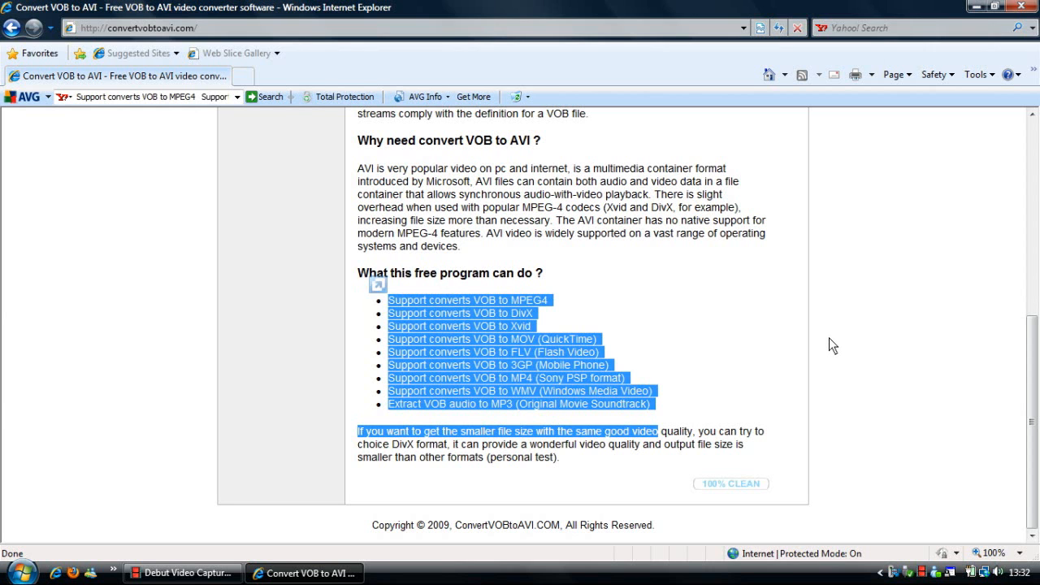
scroll(up, 3)
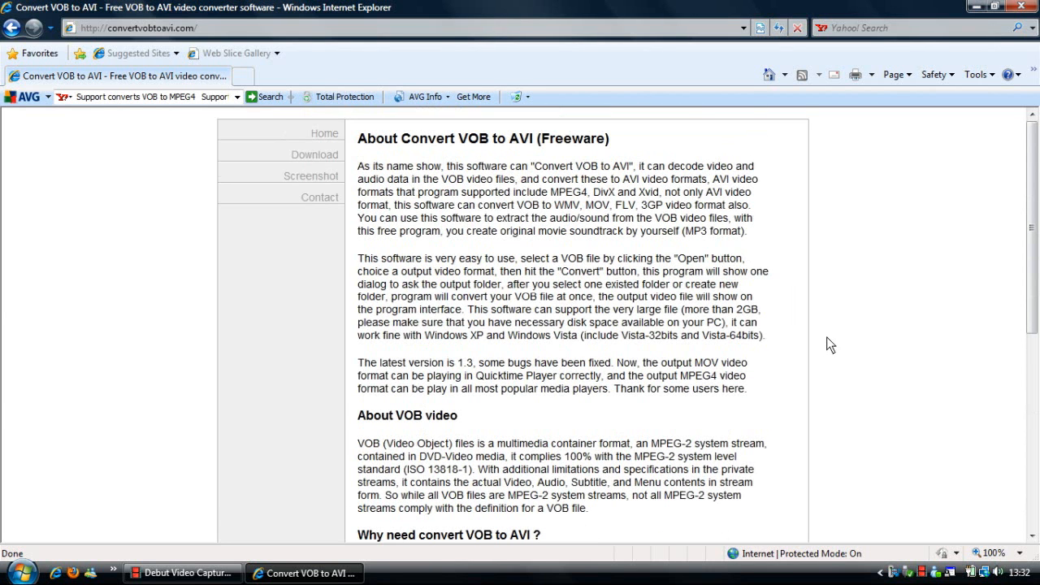
View the site's download page, then launch Convert VOB to AVI from its desktop shortcut
click(315, 155)
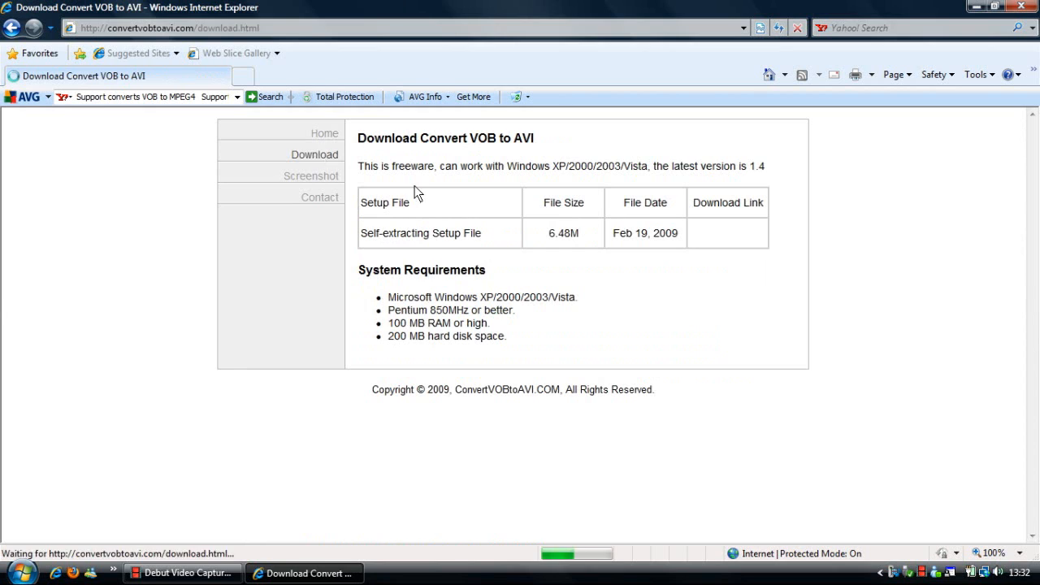
mouse_move(728, 232)
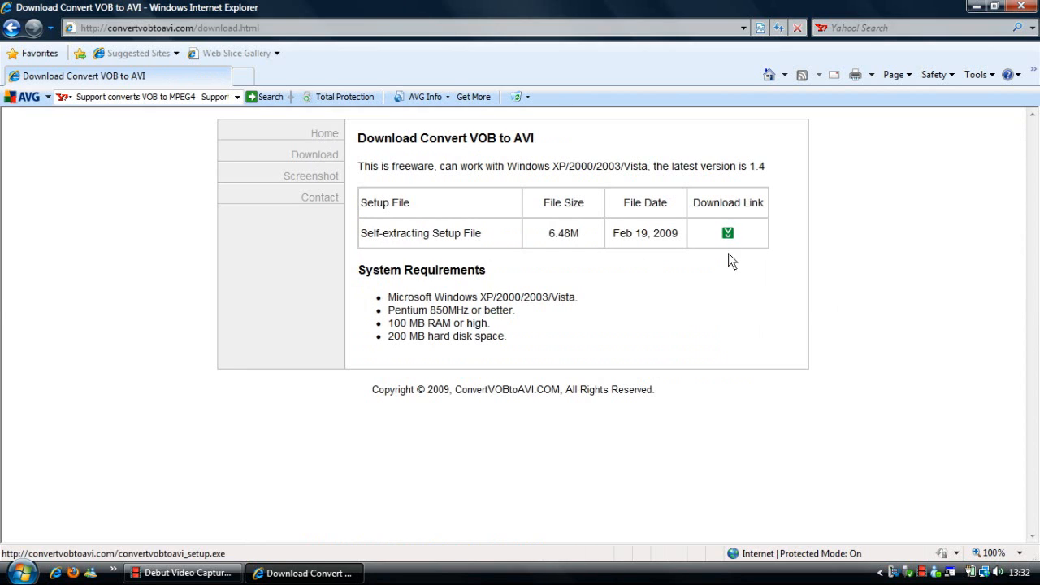
mouse_move(553, 317)
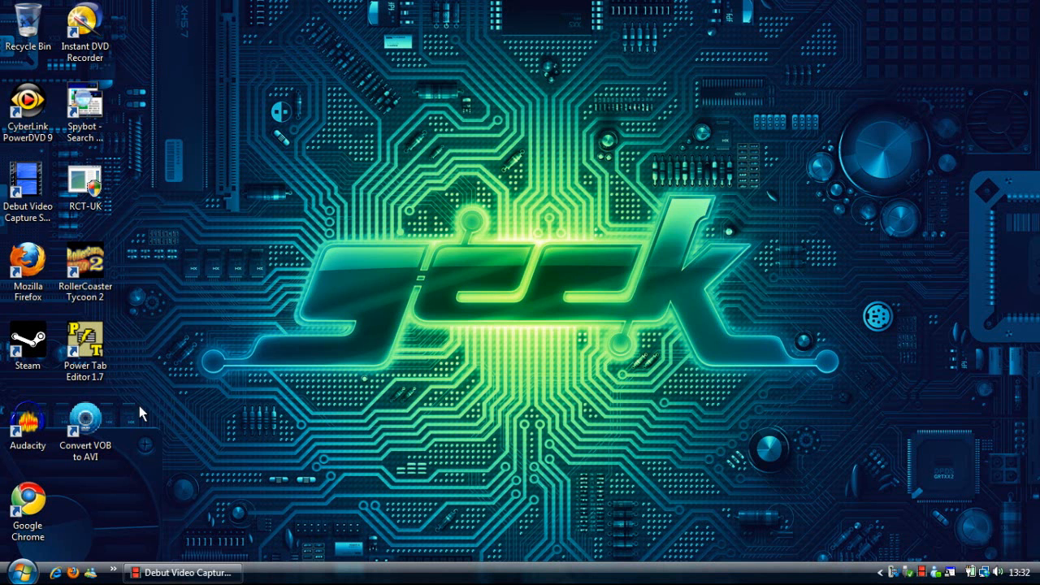
double_click(84, 423)
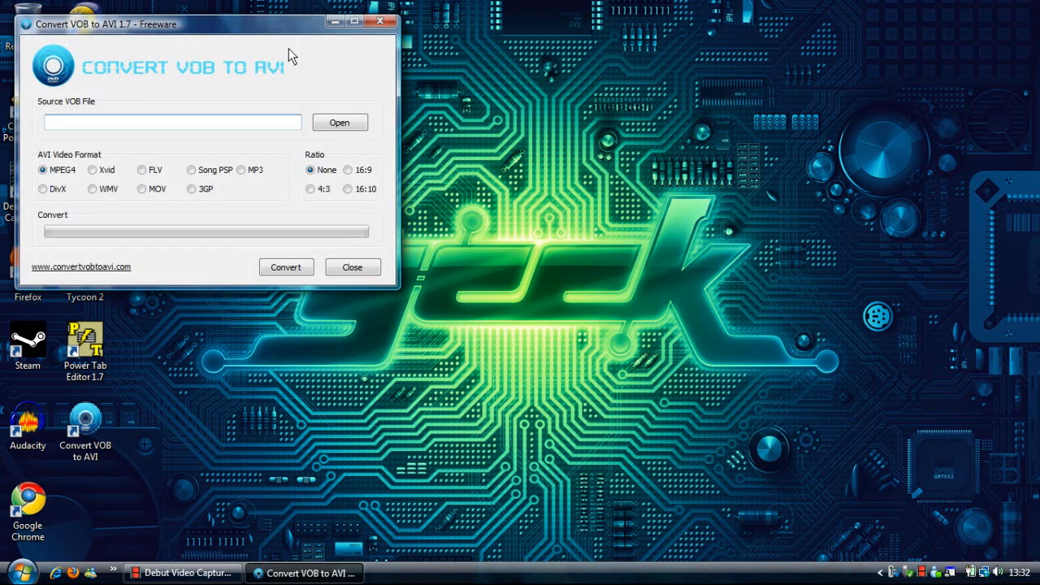